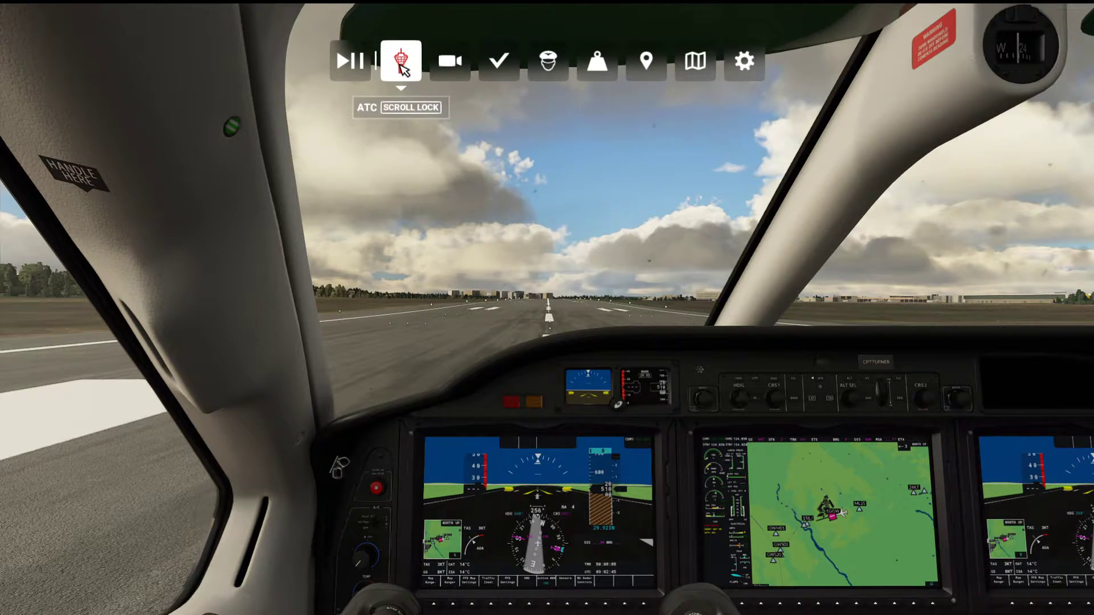
mouse_move(743, 61)
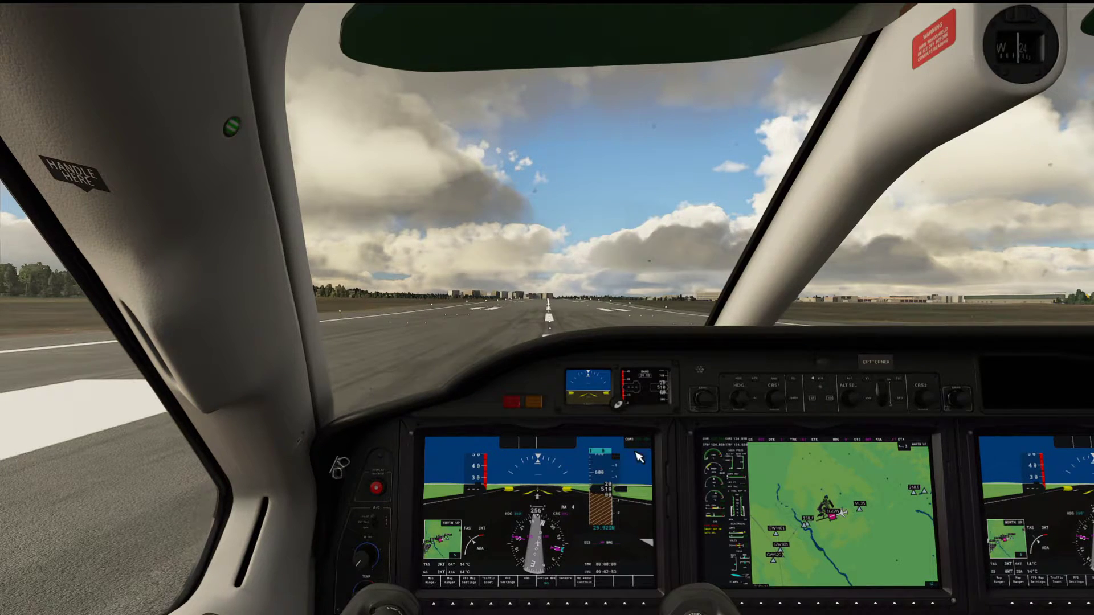
mouse_move(521, 451)
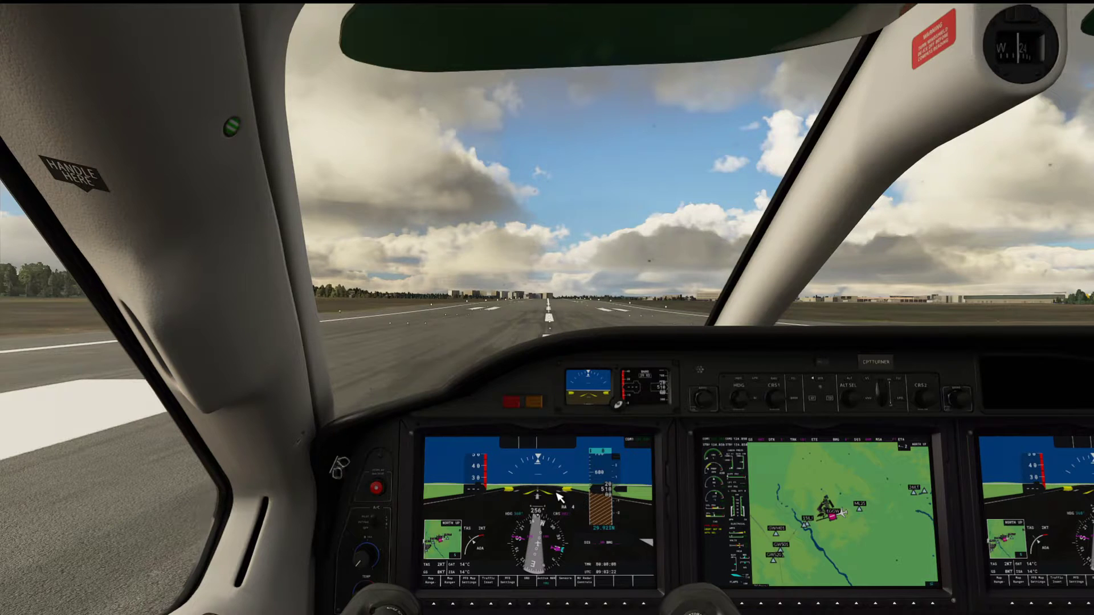
mouse_move(562, 514)
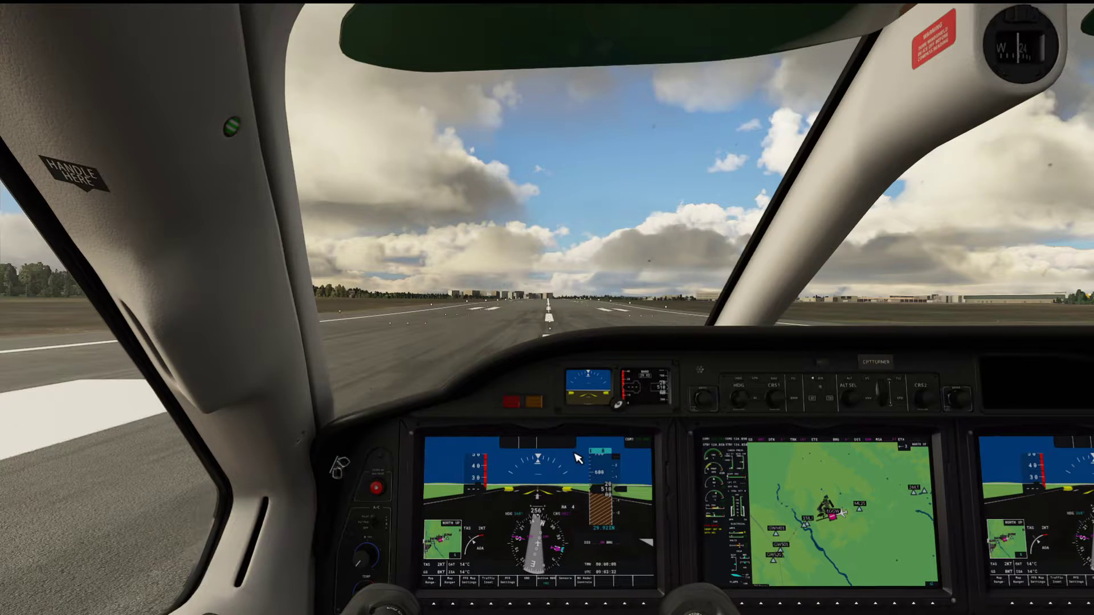
mouse_move(570, 462)
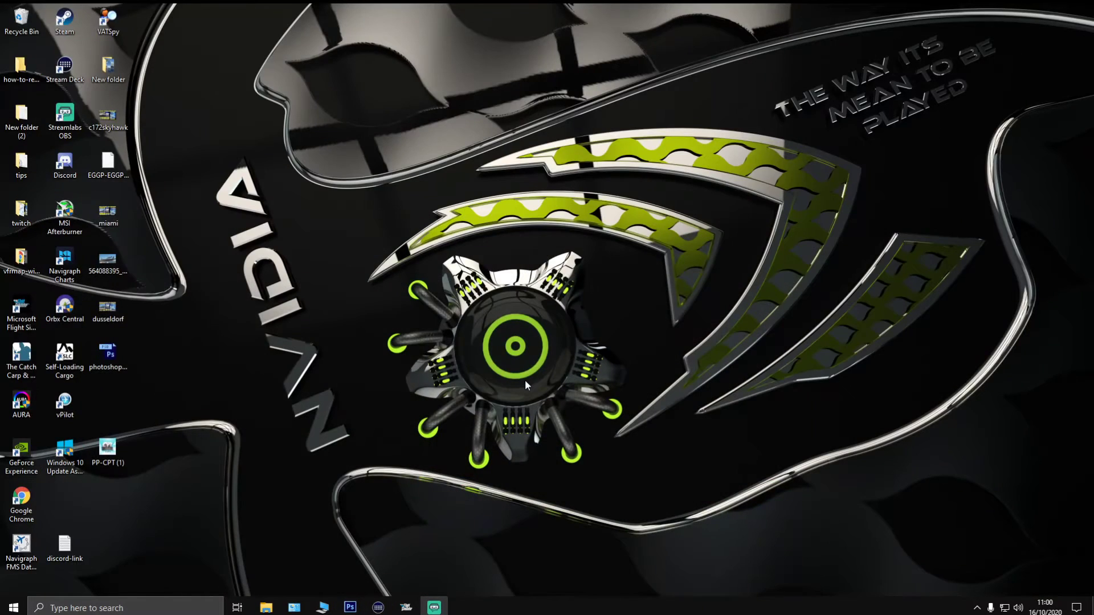
mouse_move(482, 398)
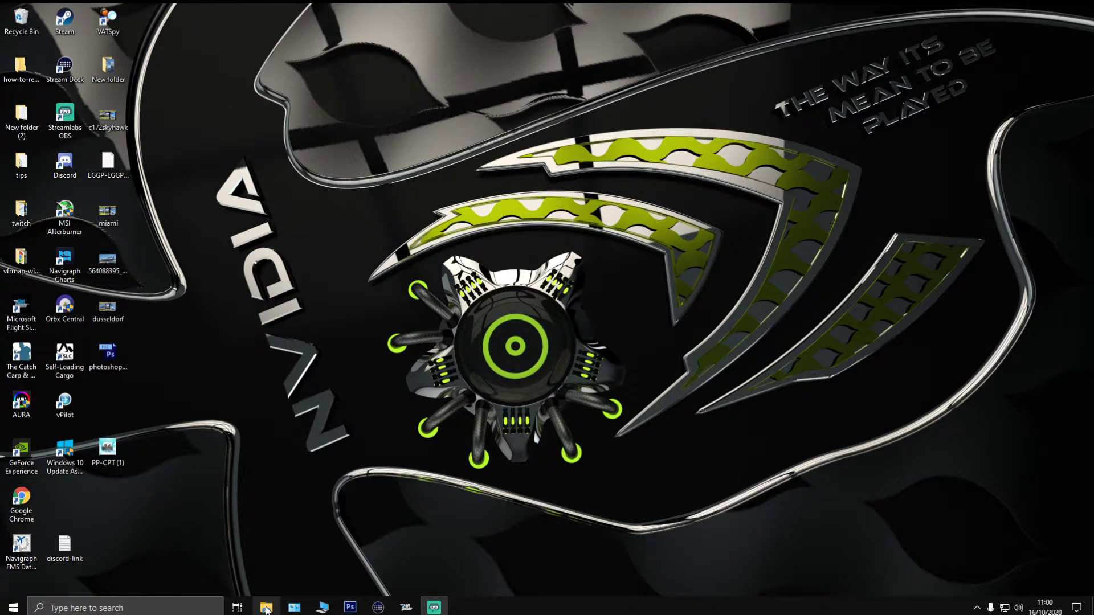
mouse_move(264, 607)
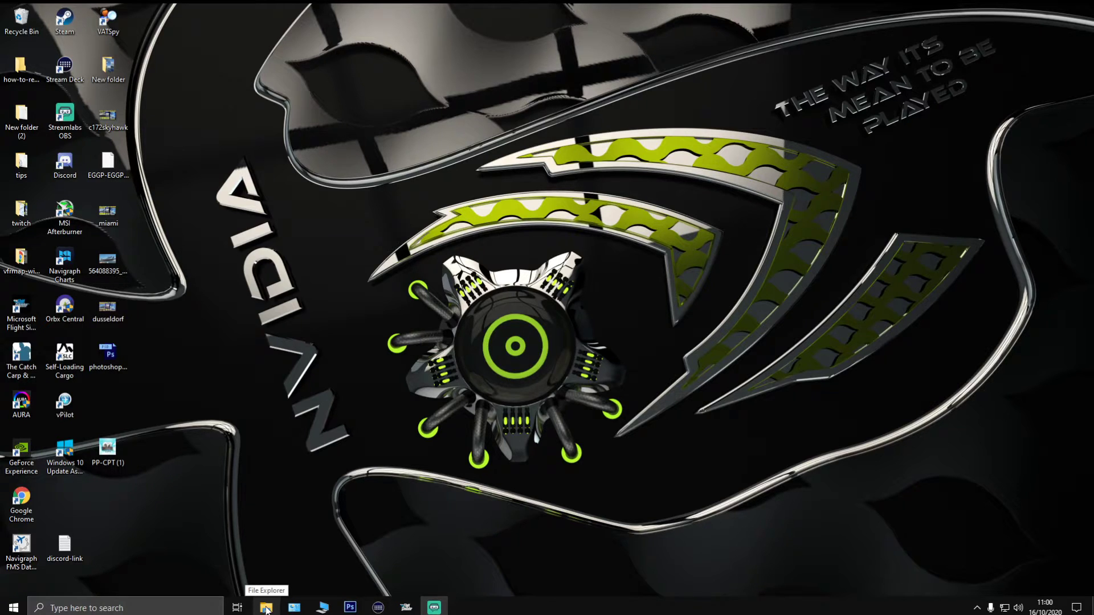
Open File Explorer and browse Windows (C:) > Users into the personal user folder
click(265, 608)
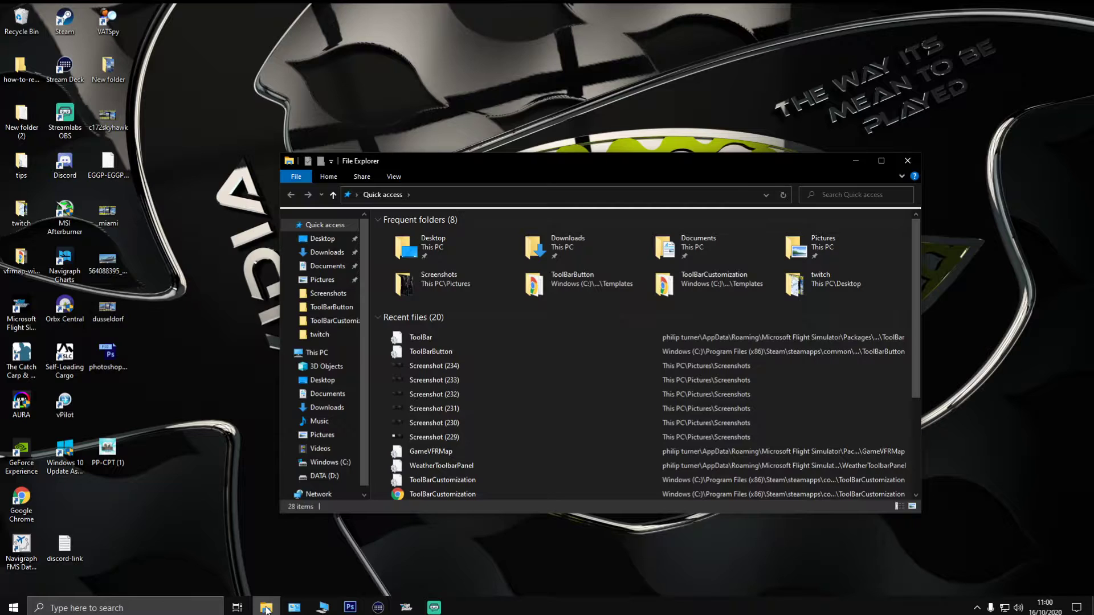
click(328, 462)
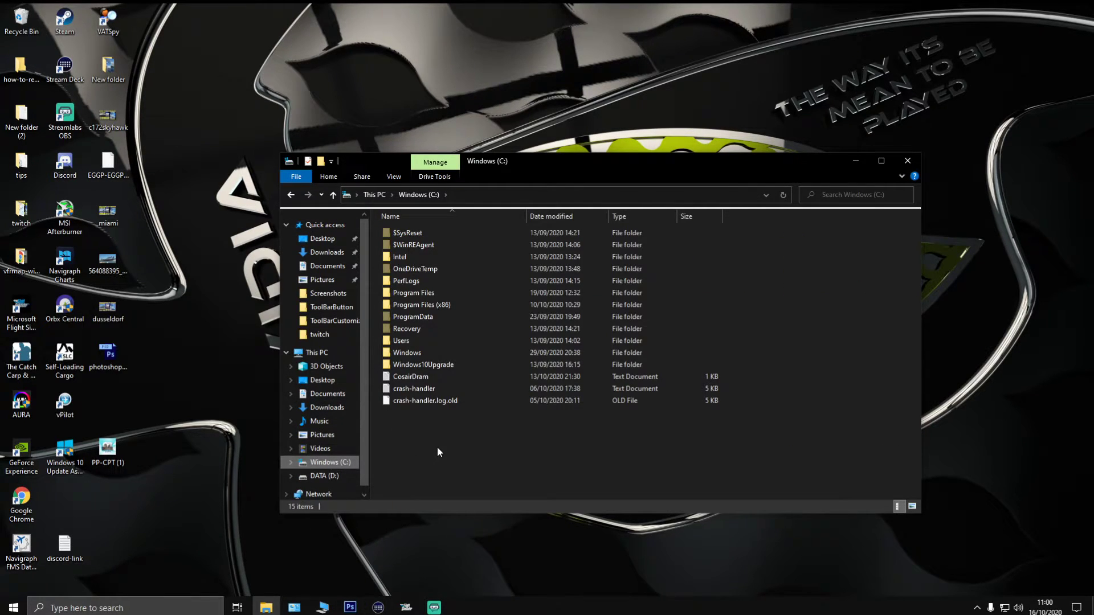
mouse_move(445, 450)
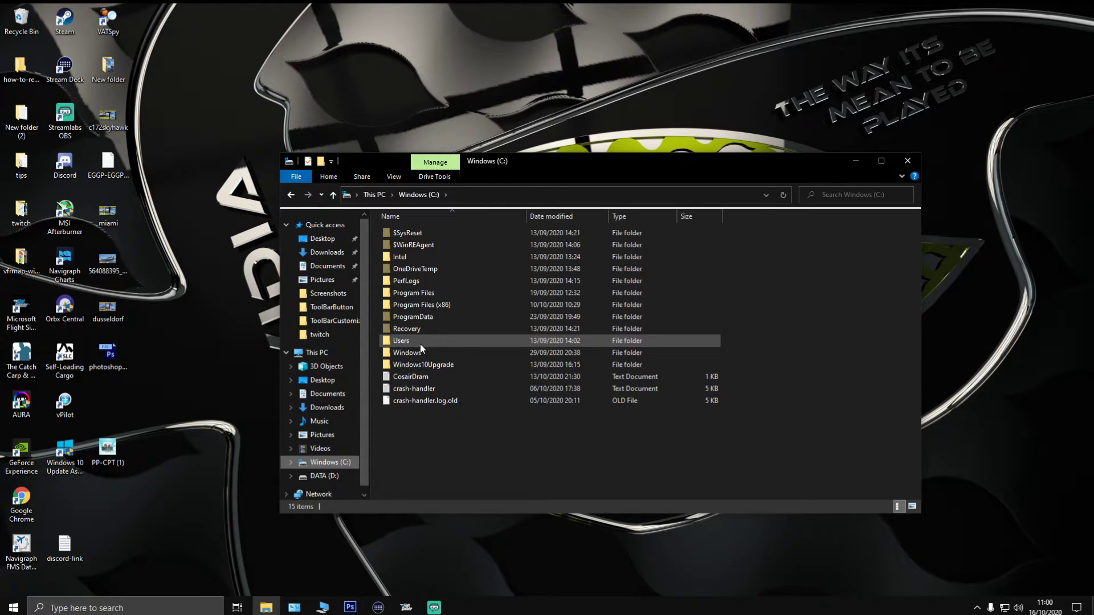
double_click(401, 340)
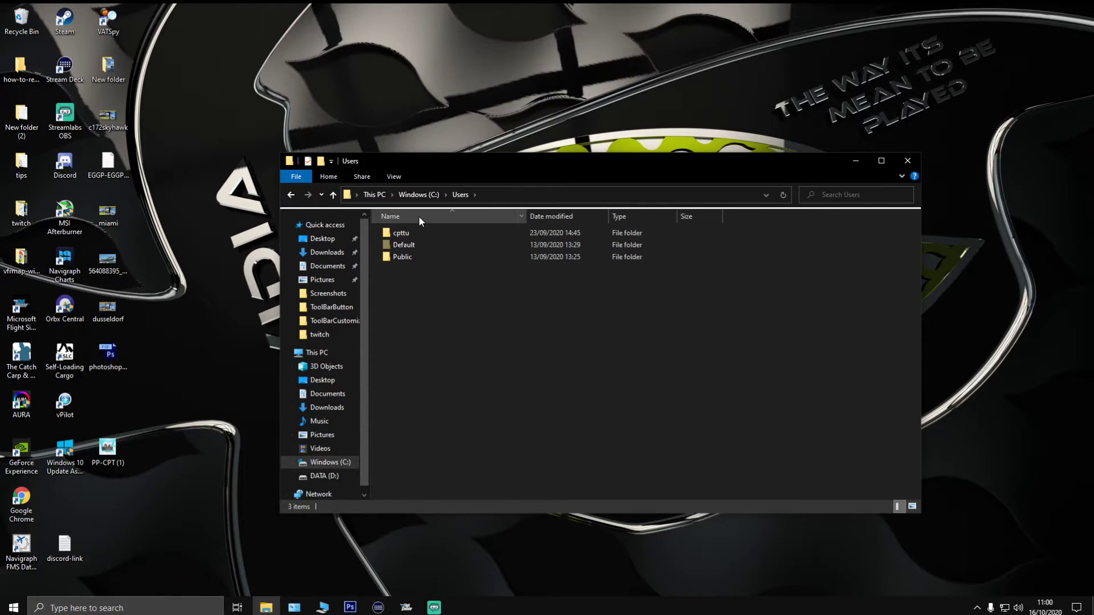
mouse_move(417, 236)
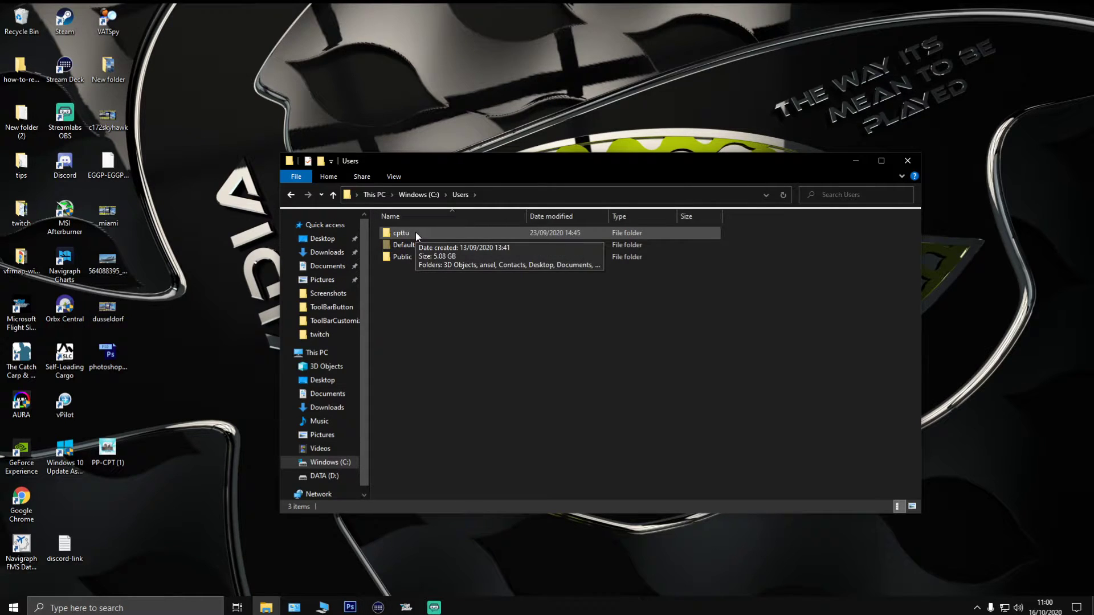
double_click(400, 233)
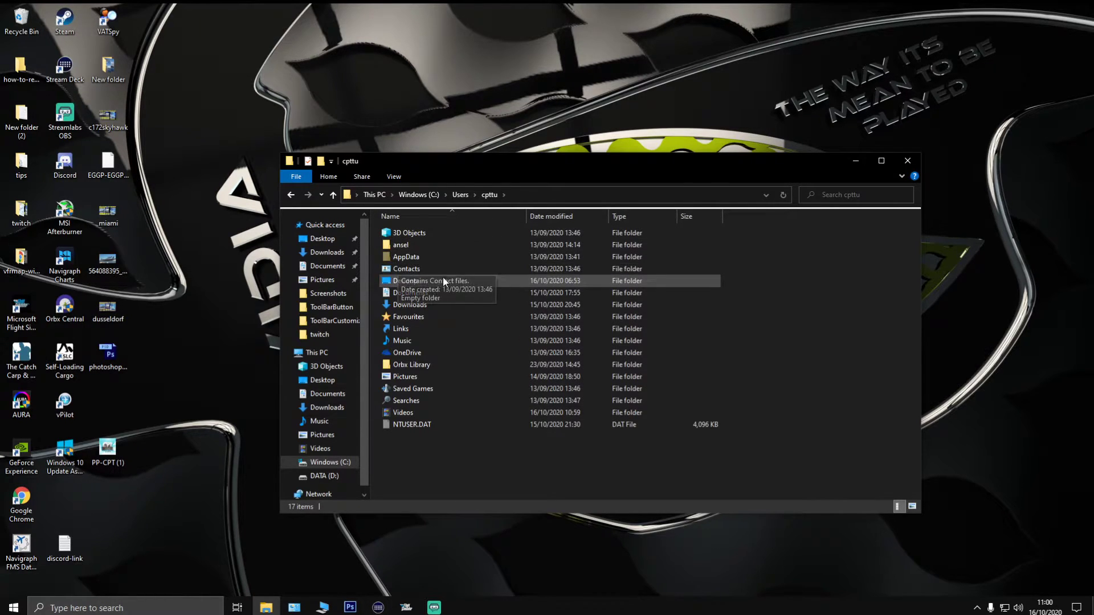
mouse_move(405, 257)
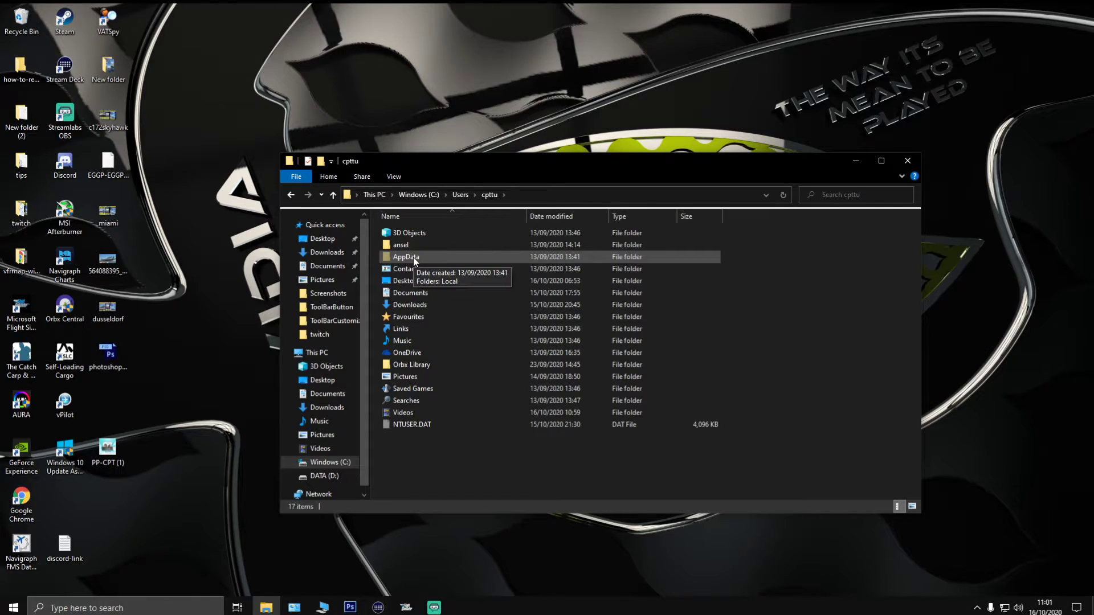
mouse_move(422, 259)
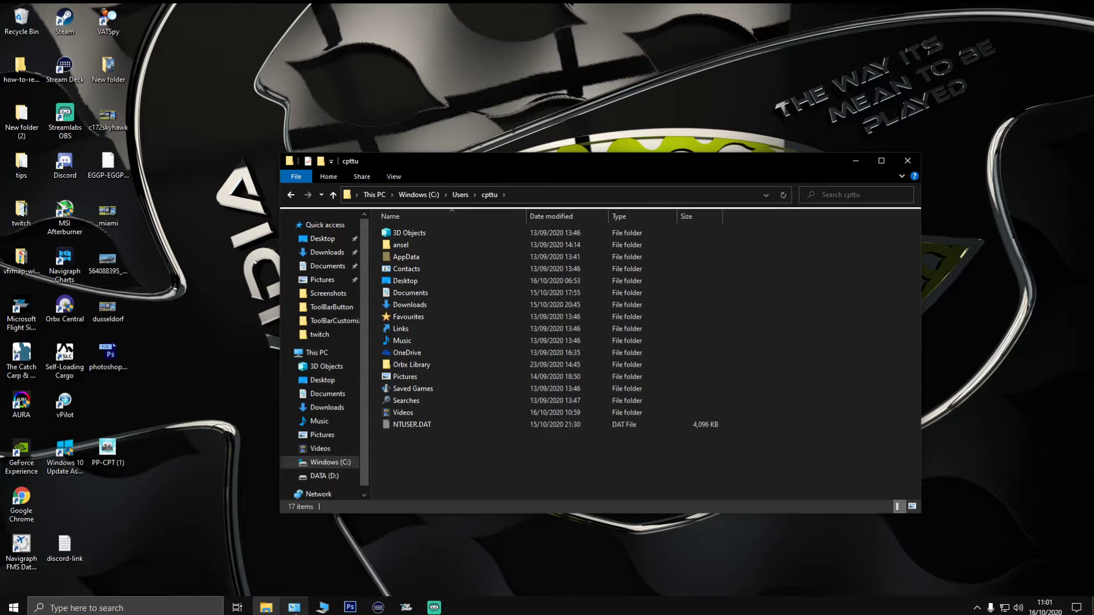
Turn on 'Show hidden files, folders and drives' in File Explorer Options and confirm
click(294, 608)
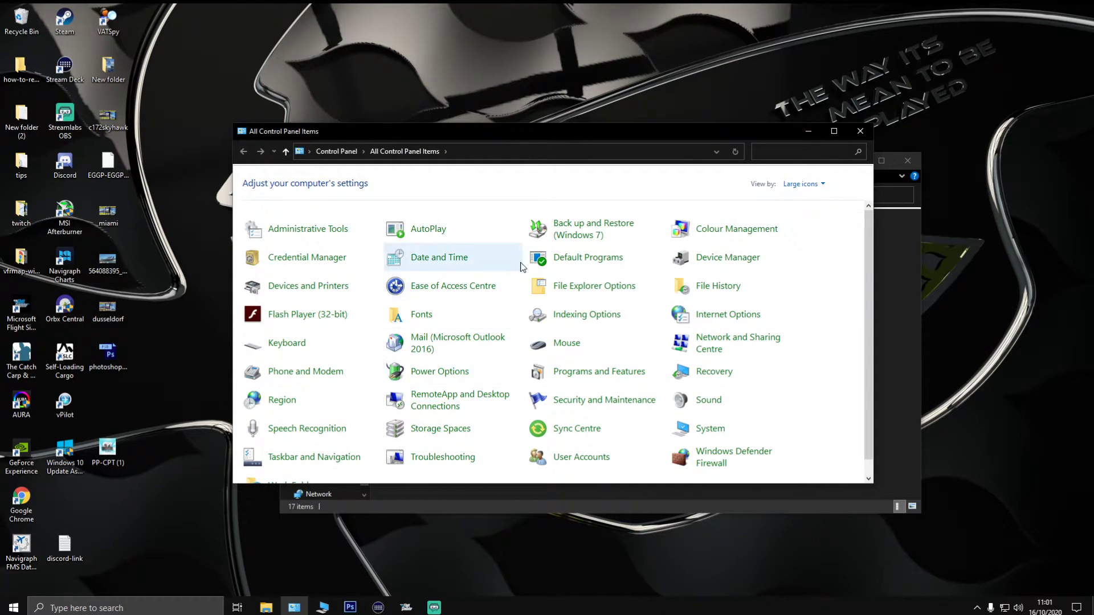
mouse_move(604, 290)
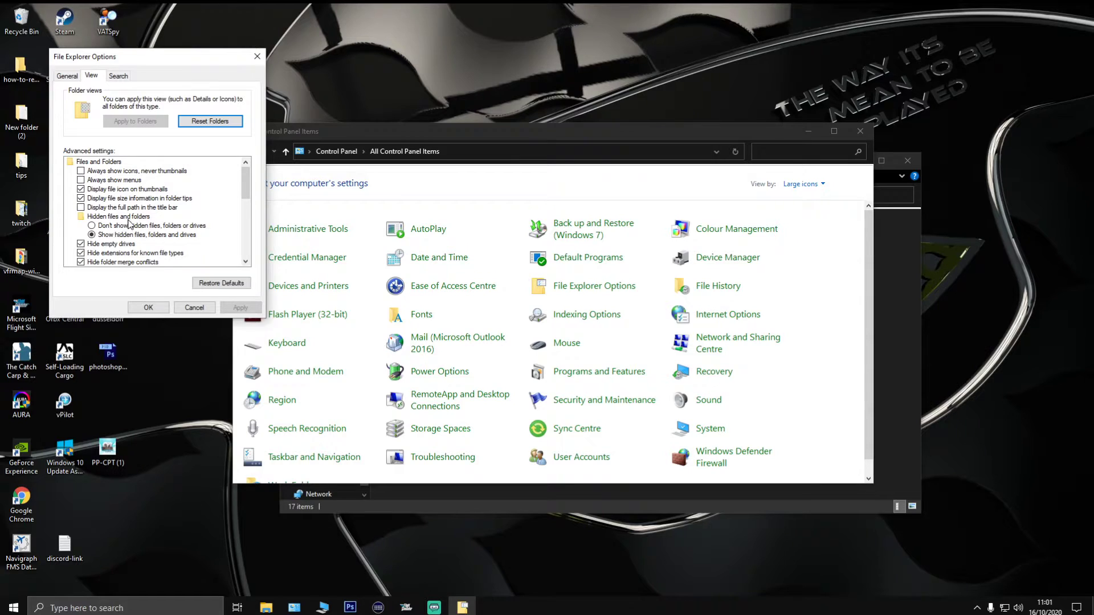
click(91, 226)
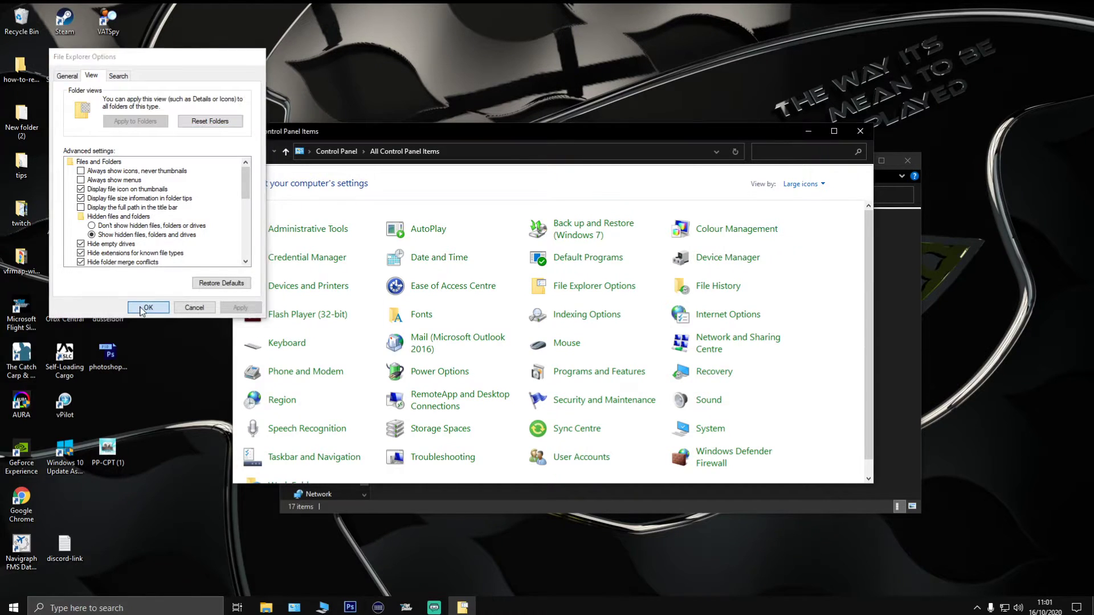
click(148, 308)
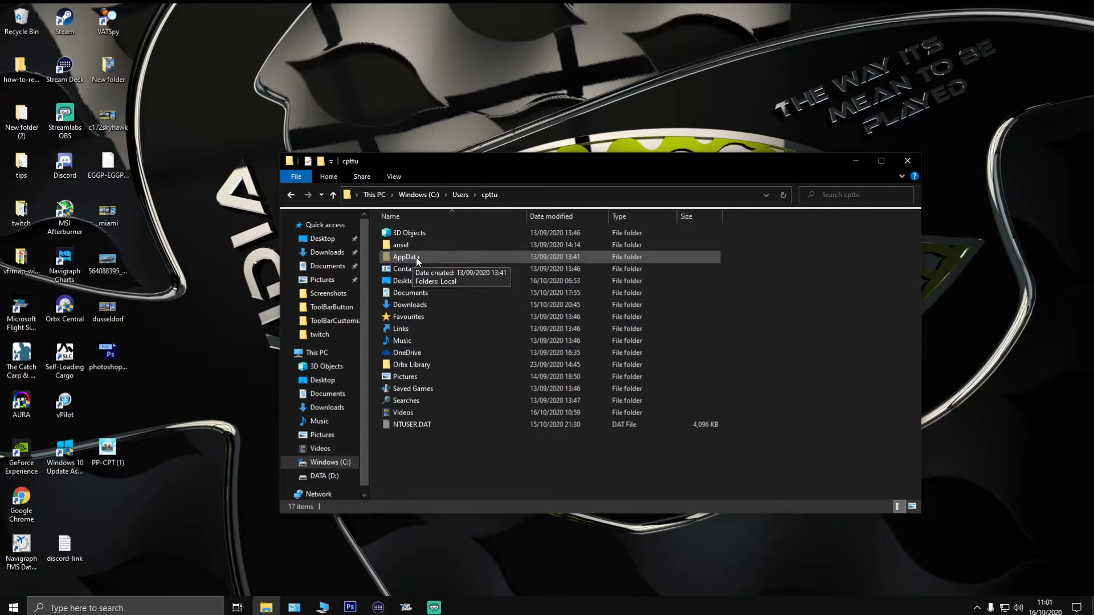
Drill through AppData, Roaming, Microsoft Flight Simulator, Packages and Official into Steam
double_click(406, 257)
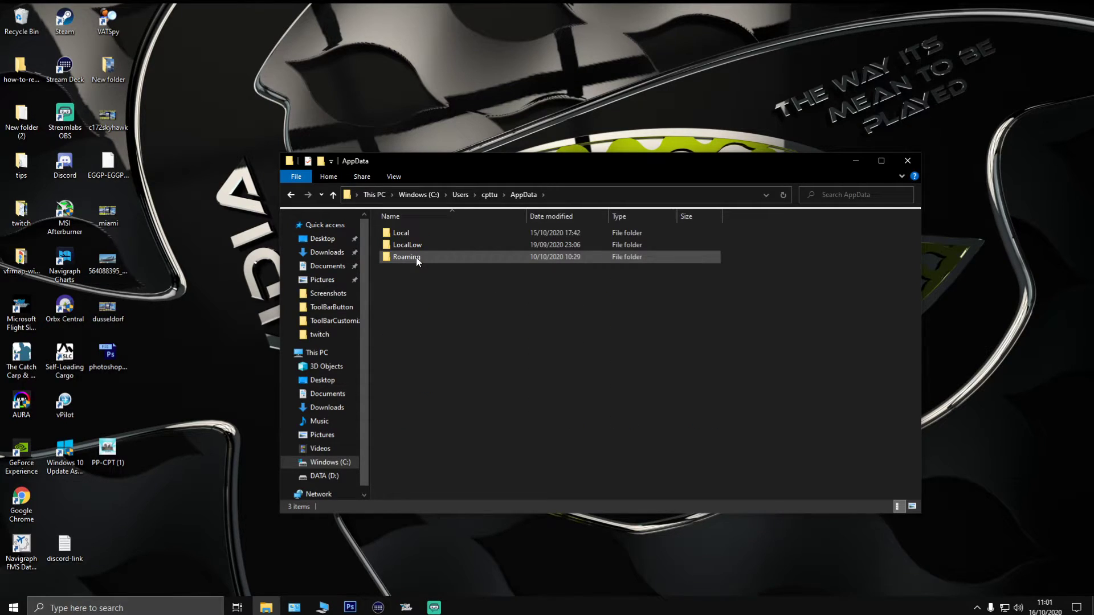
double_click(406, 257)
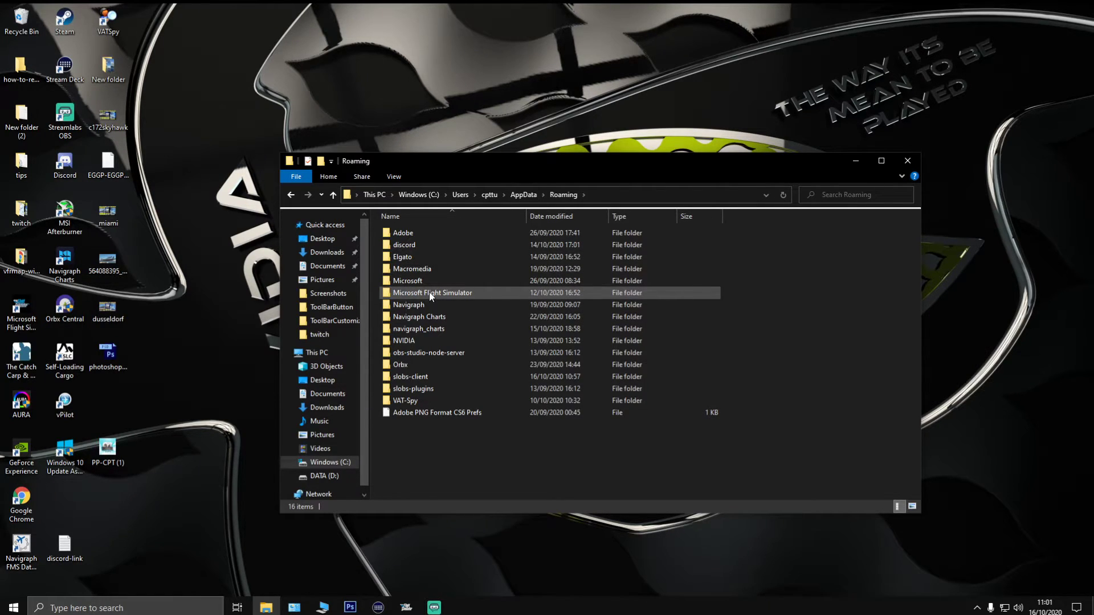
double_click(433, 292)
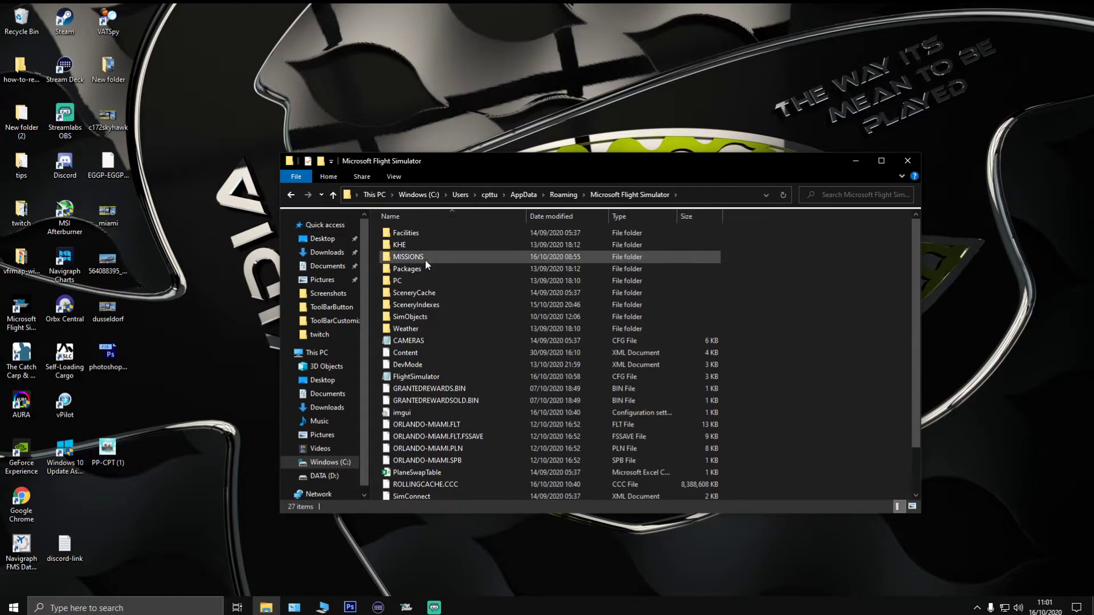
double_click(406, 269)
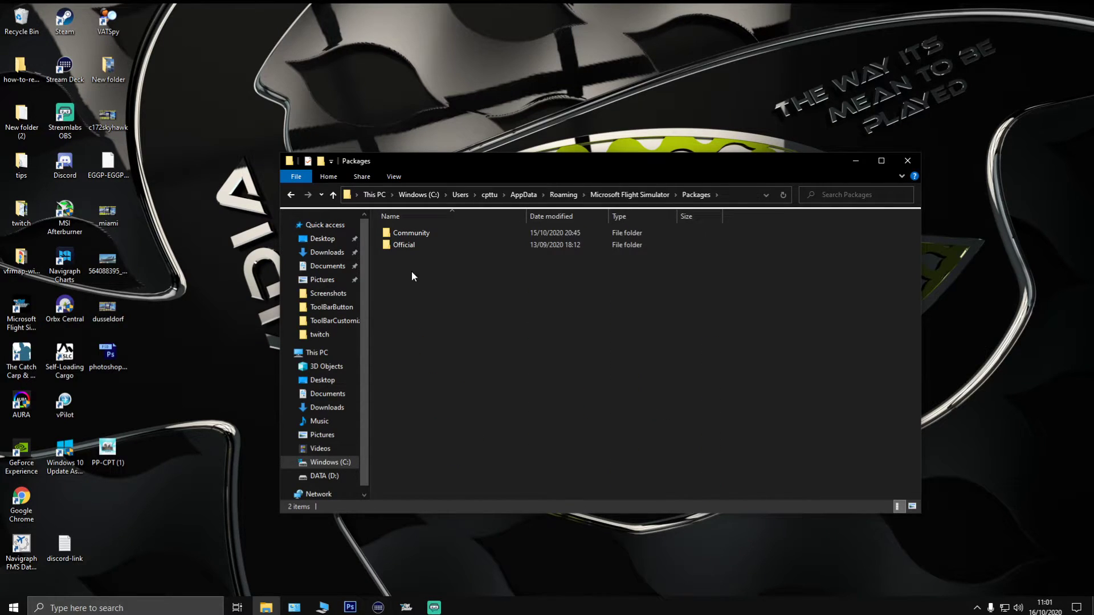
double_click(403, 244)
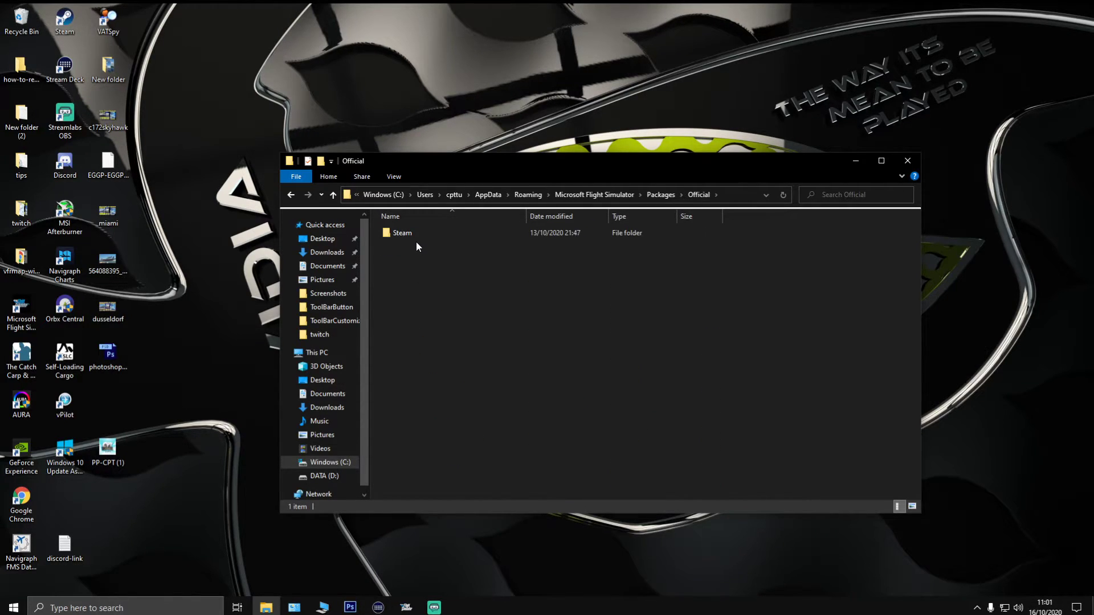
mouse_move(409, 236)
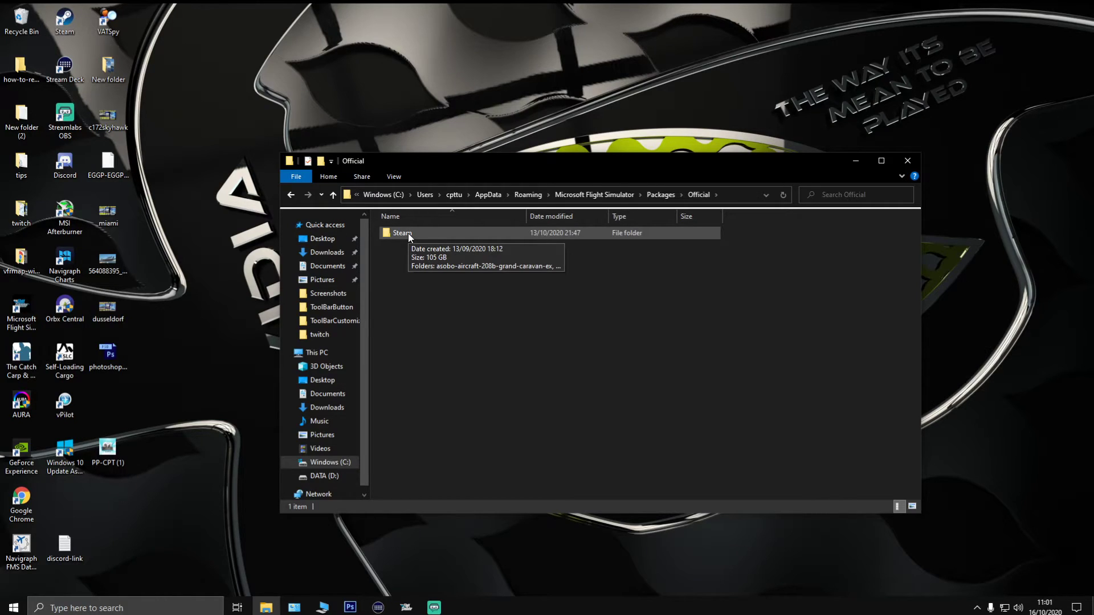
double_click(401, 233)
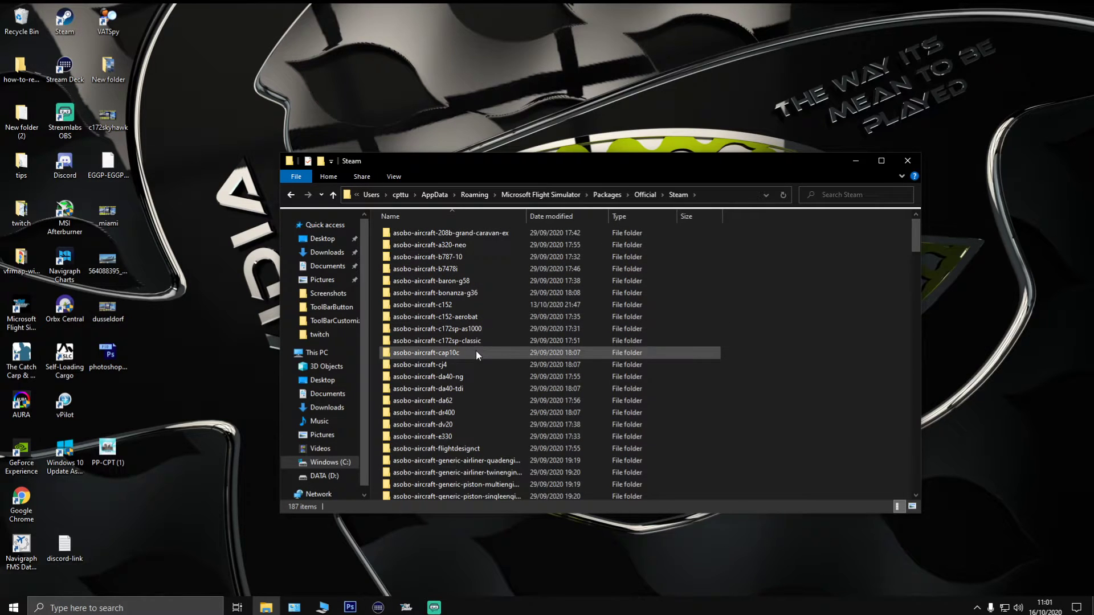
Go through fs-base-ui-pages > html_ui > Pages > ToolBar and open ToolBar.css in Notepad
scroll(down, 3)
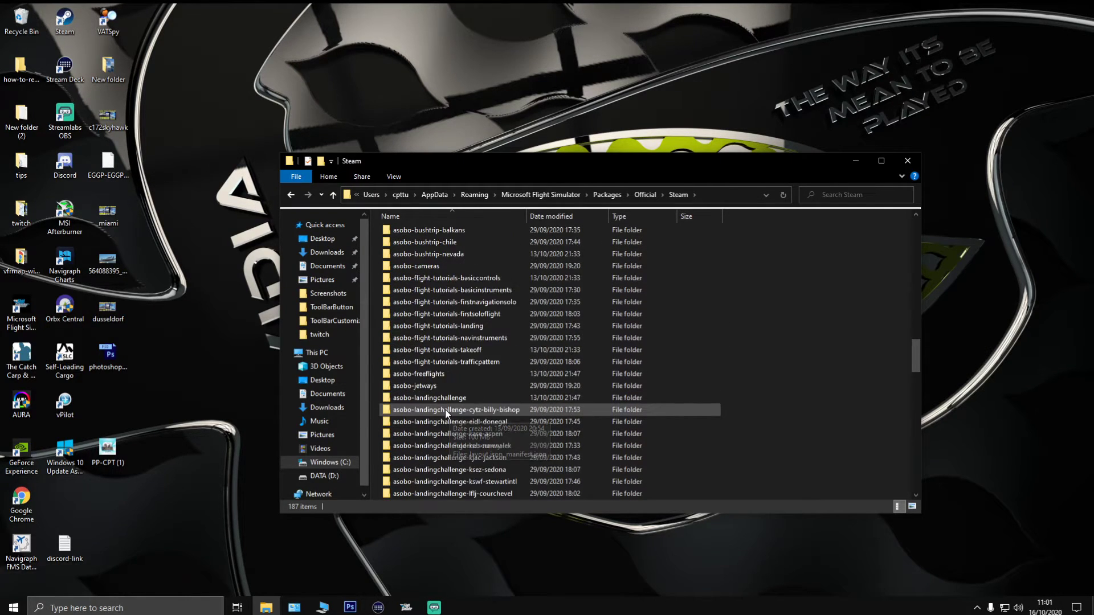
scroll(down, 3)
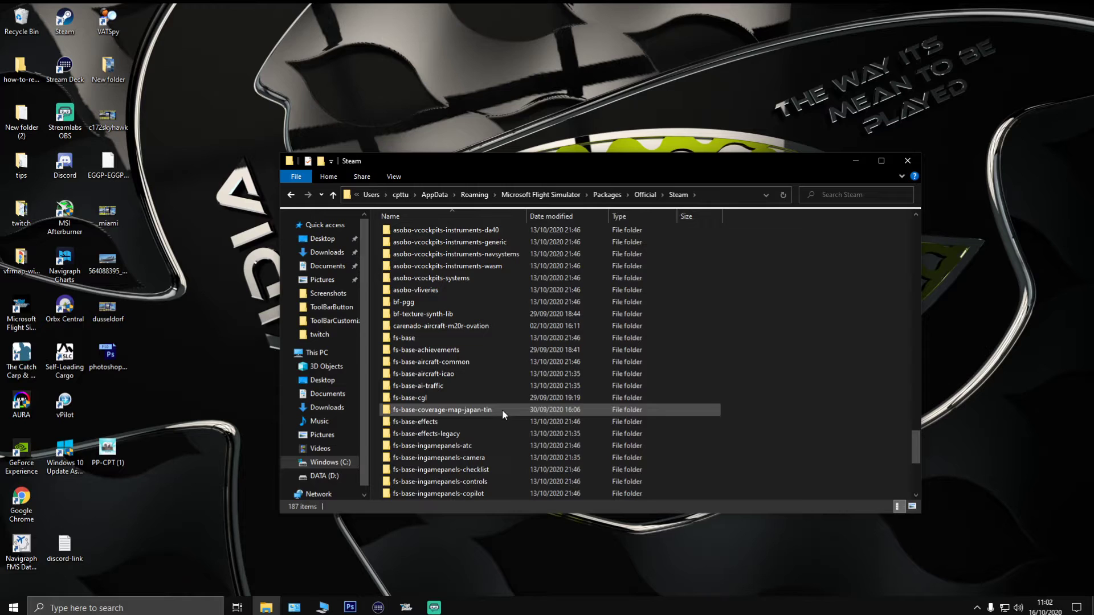
scroll(down, 3)
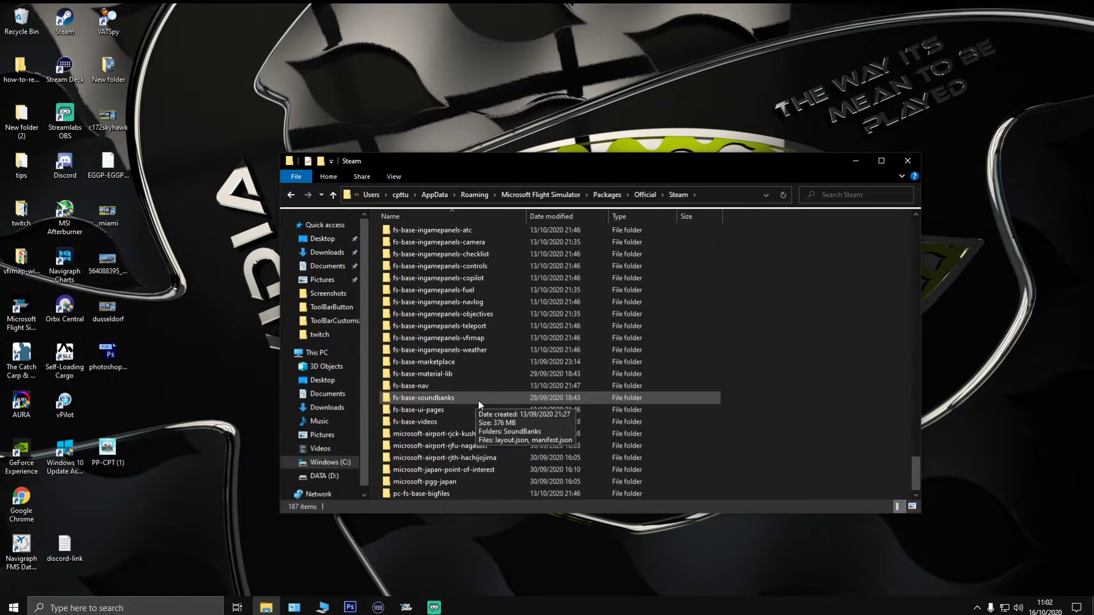
mouse_move(392, 401)
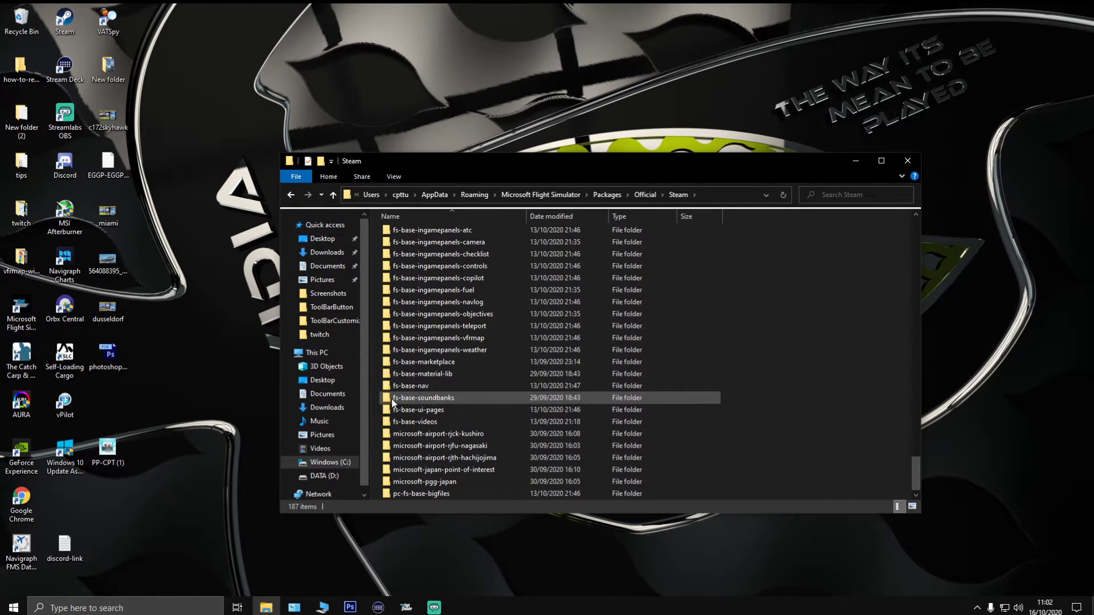
mouse_move(418, 410)
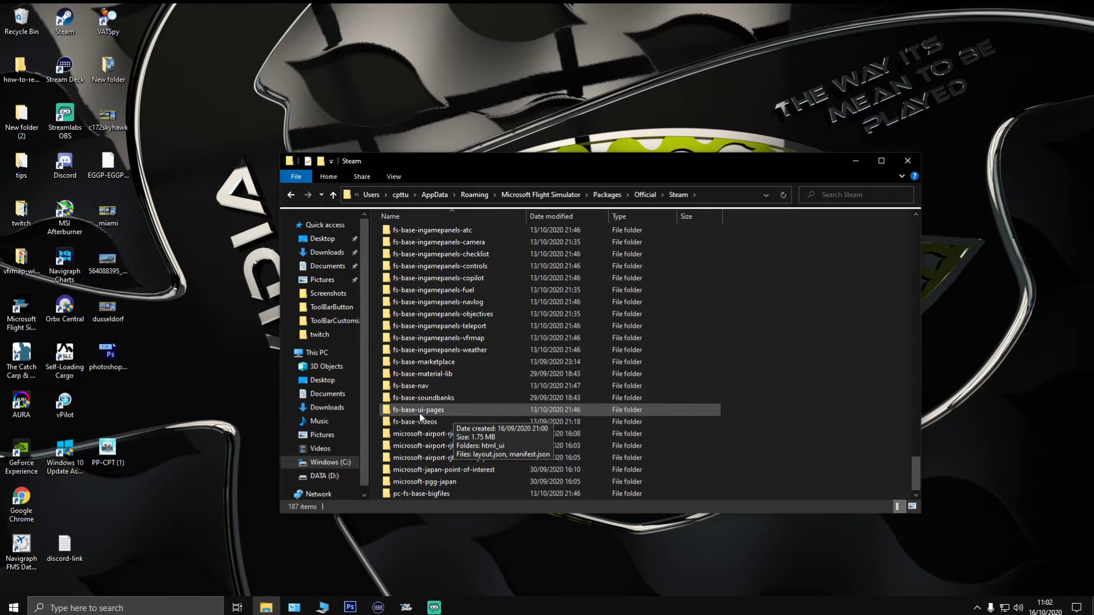
mouse_move(428, 415)
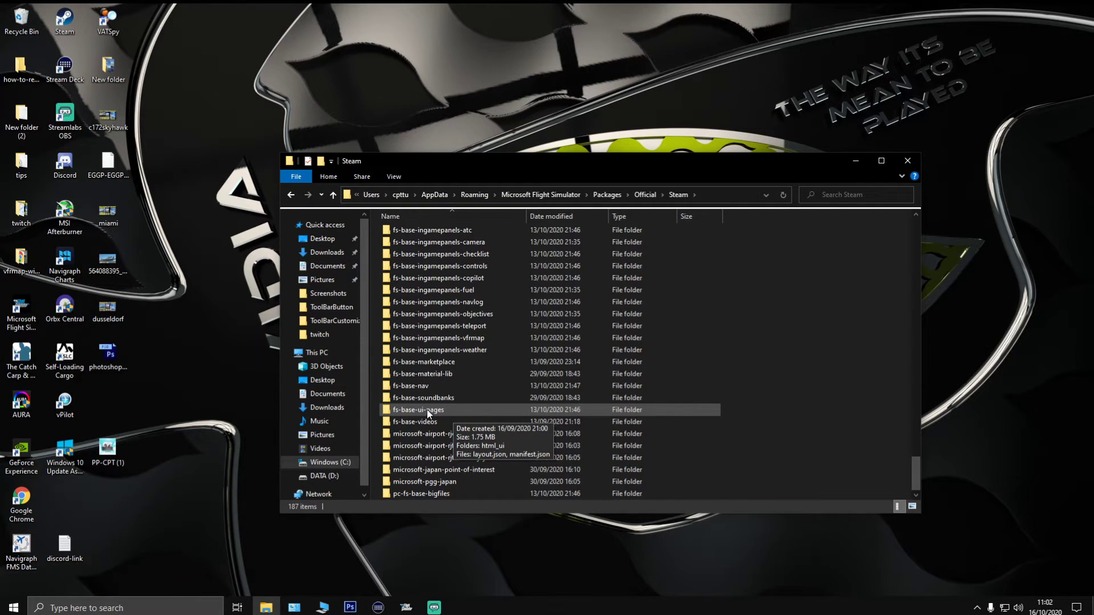
double_click(418, 409)
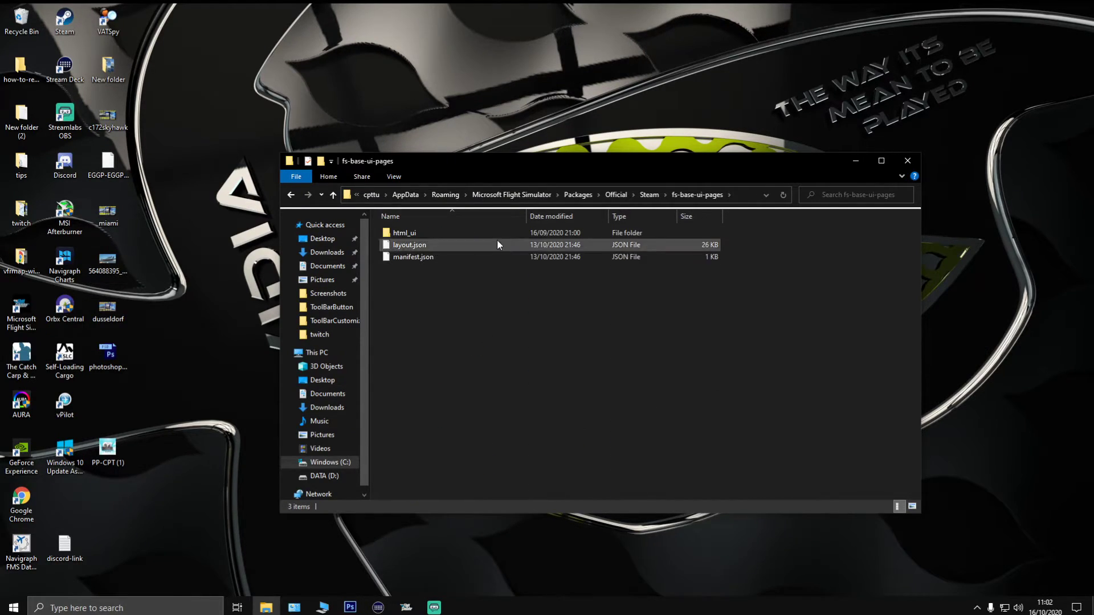
mouse_move(430, 234)
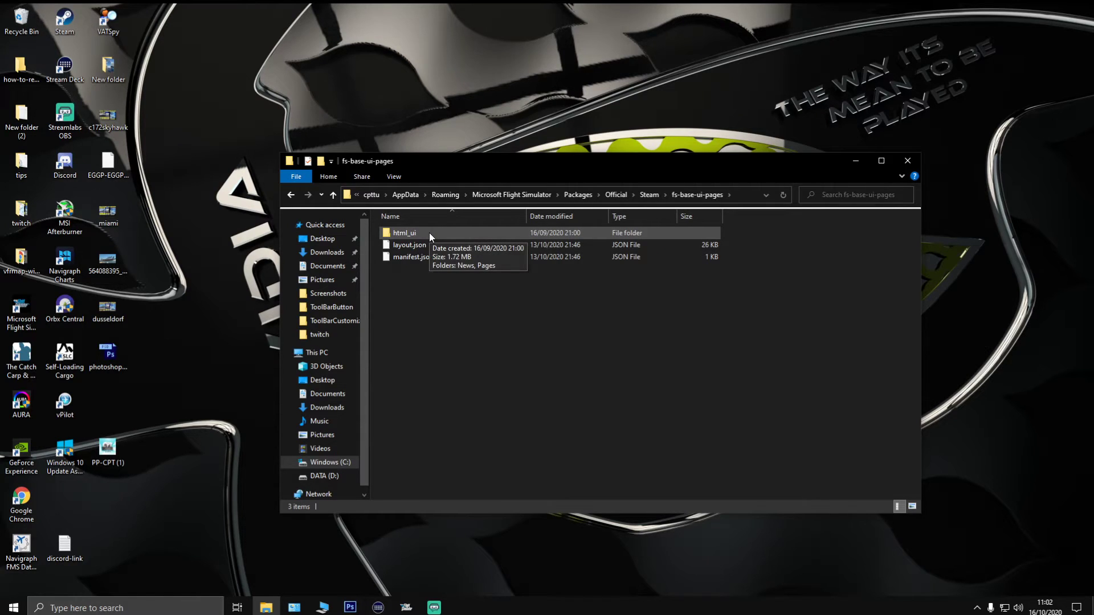
double_click(404, 232)
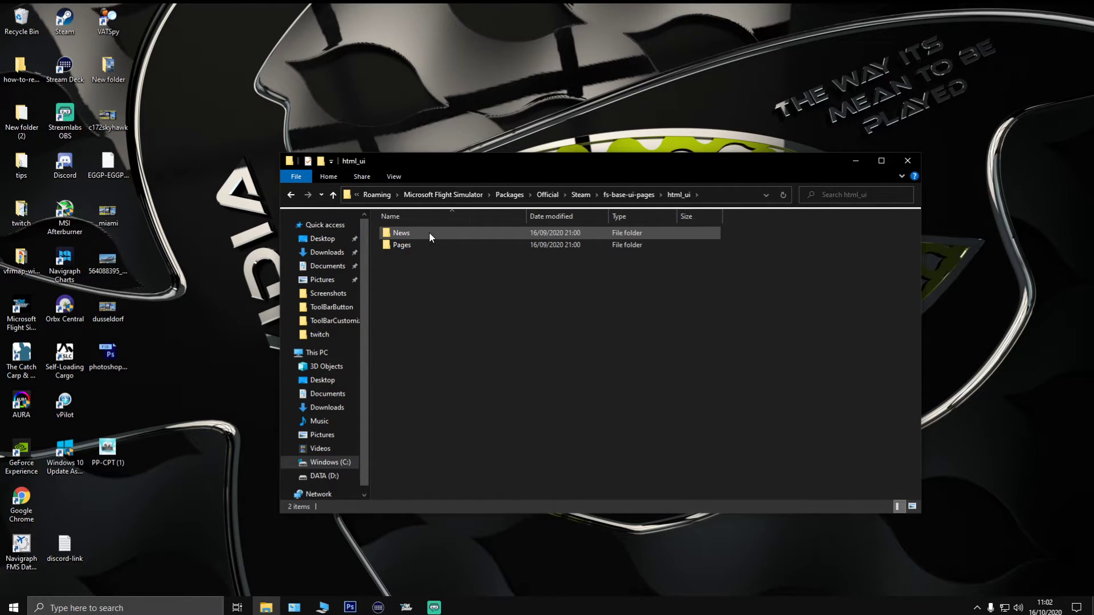
double_click(401, 245)
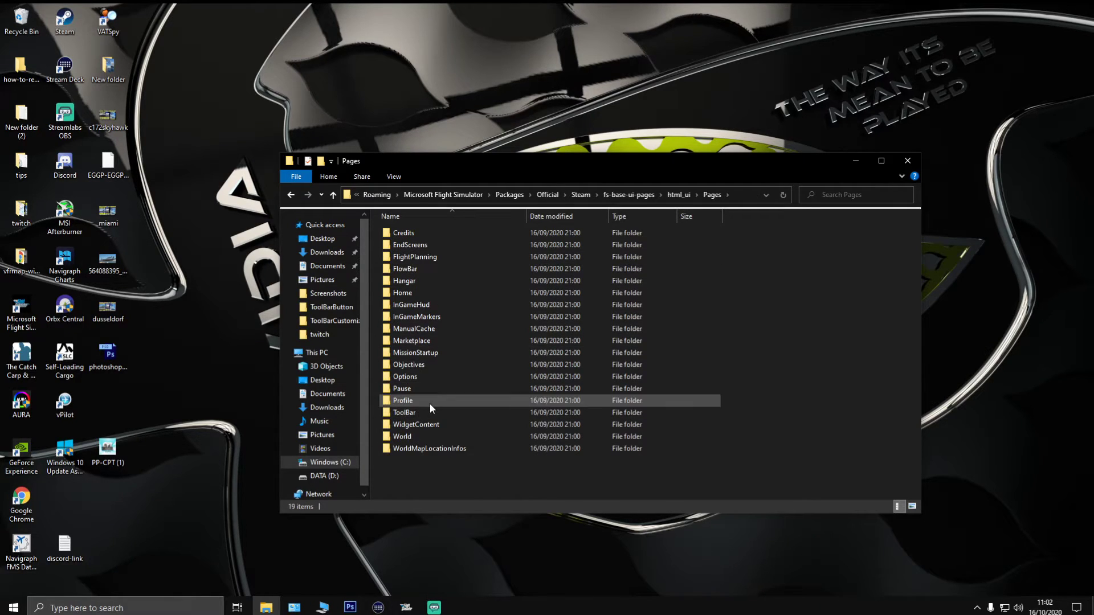
double_click(404, 412)
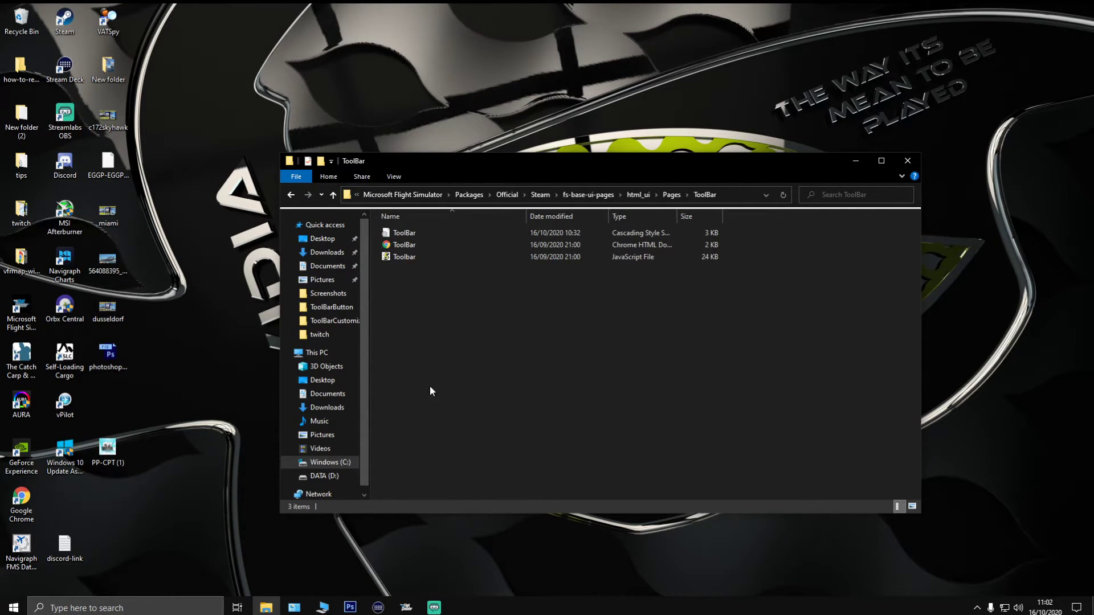
mouse_move(439, 235)
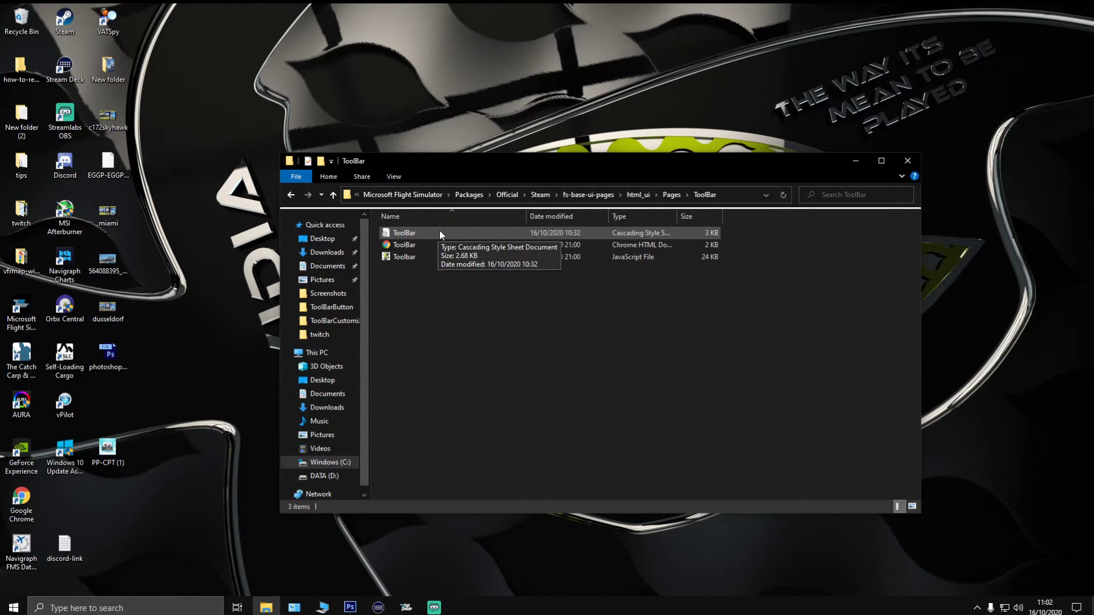
double_click(404, 232)
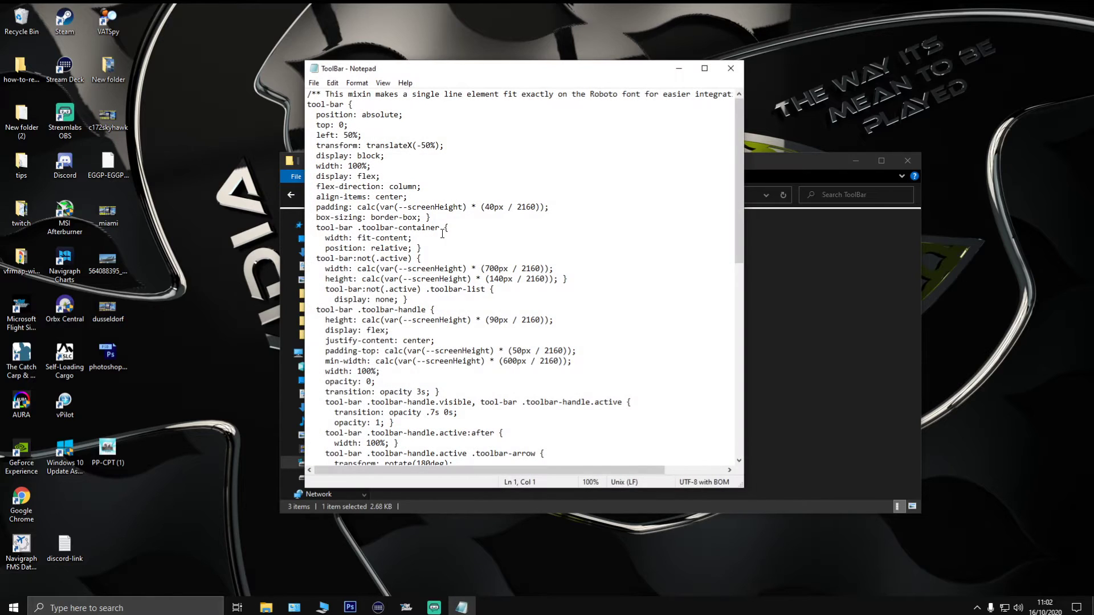
Type 'block' after display: none in the toolbar-handle:after rule, then select that word
scroll(down, 3)
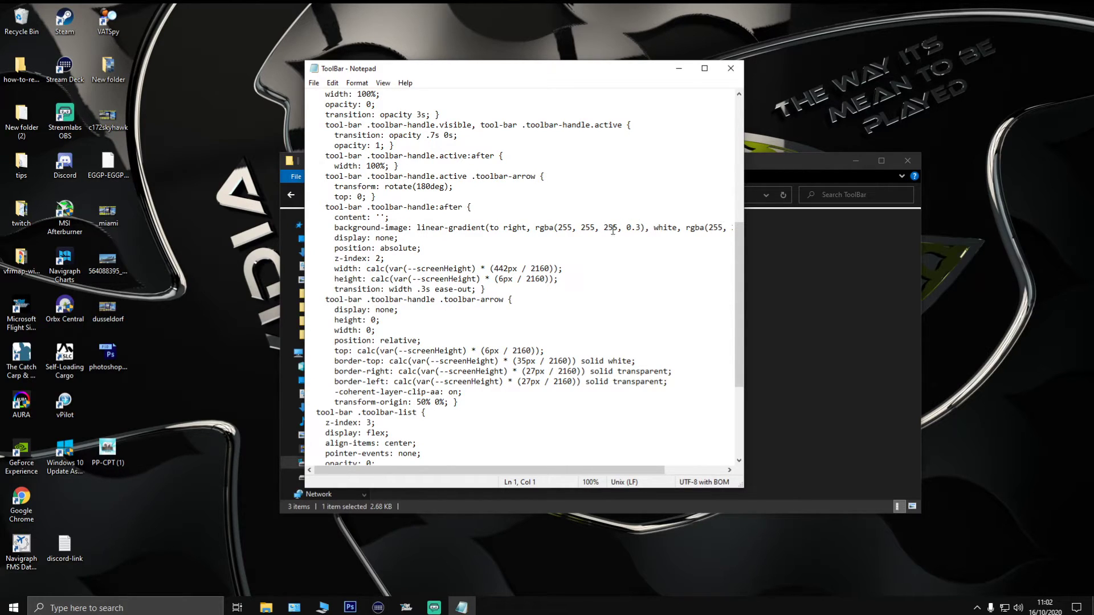
mouse_move(369, 238)
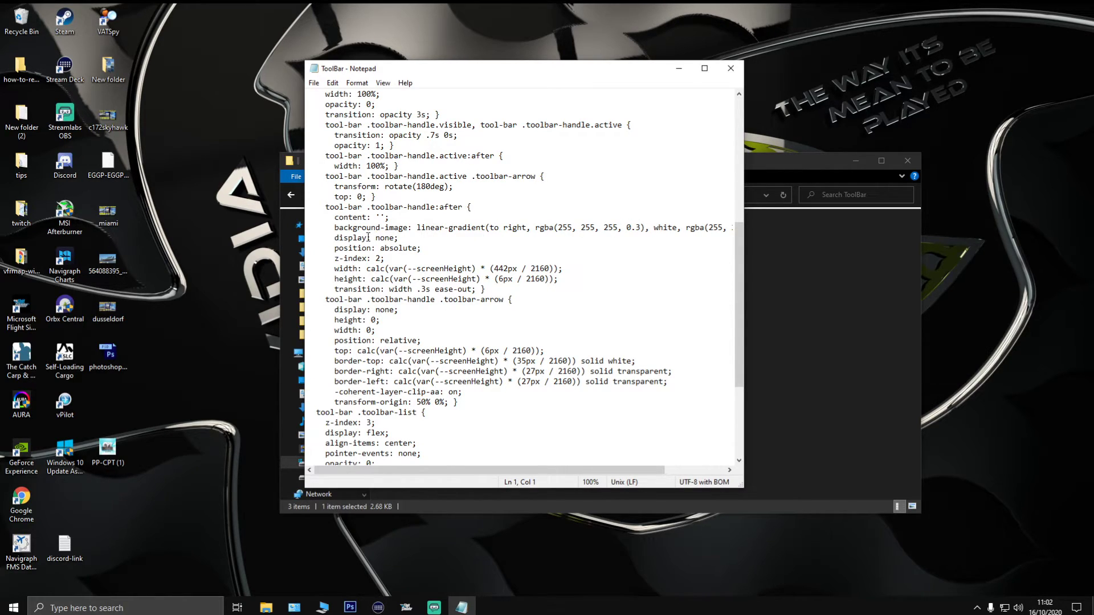
click(400, 238)
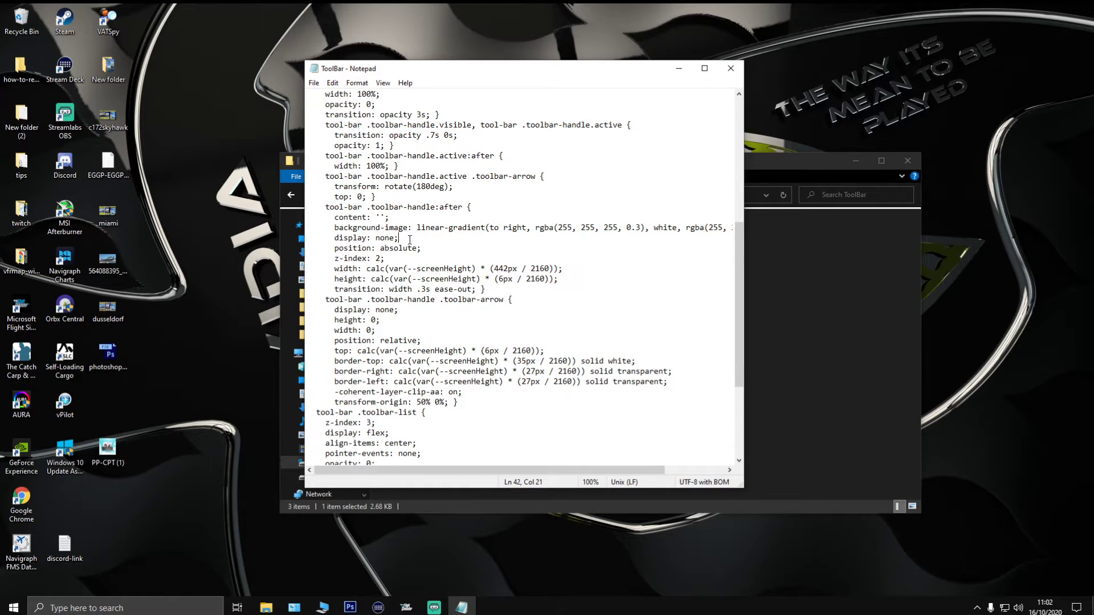
text(b)
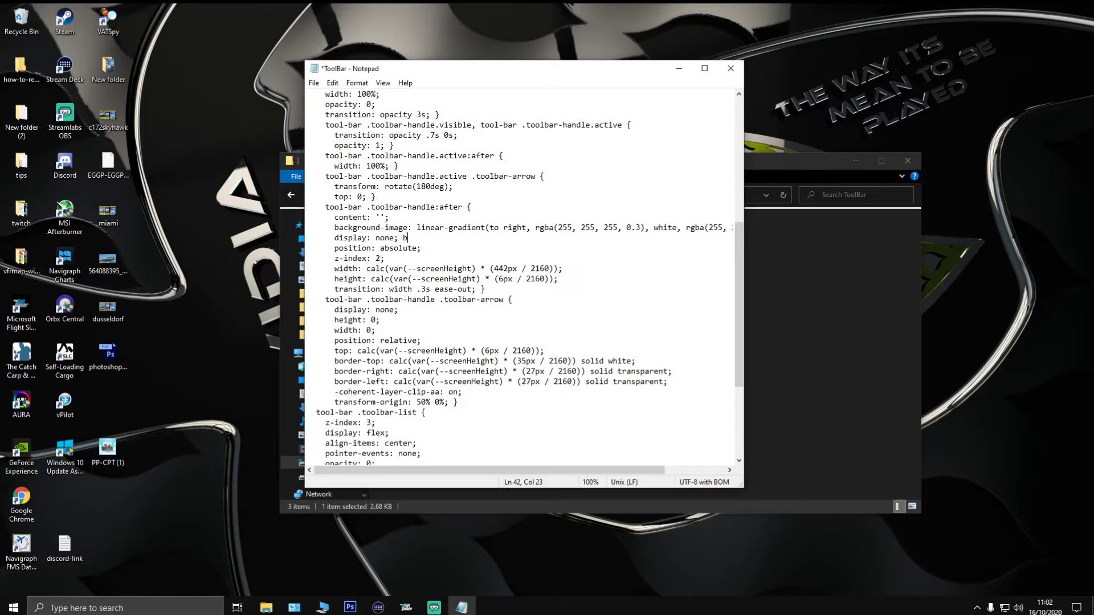
text(lock)
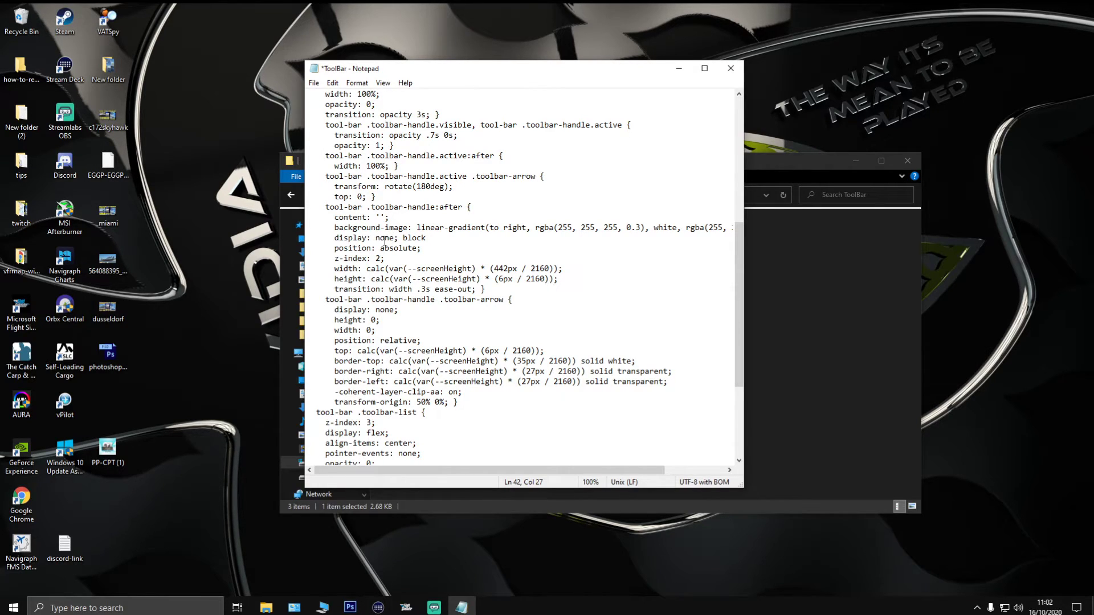
double_click(413, 237)
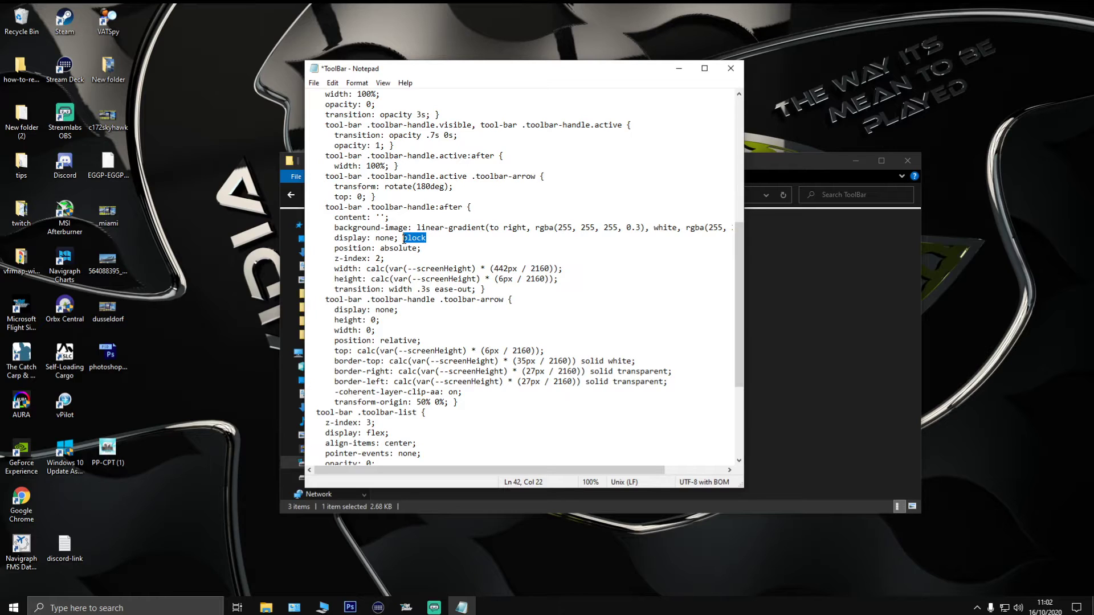
click(394, 237)
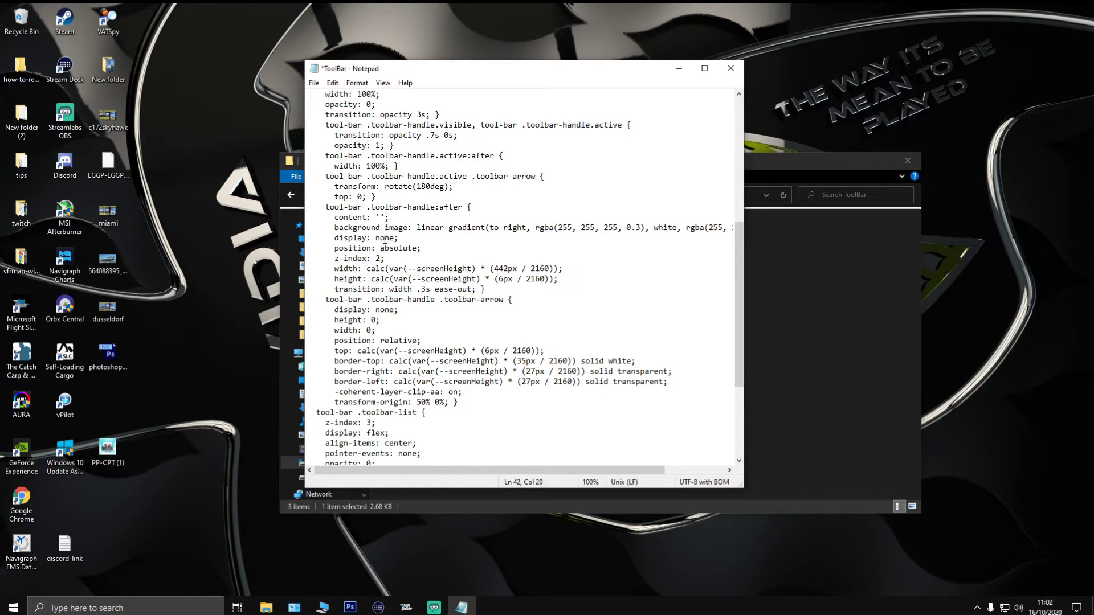
Type INLINE-BLOCK after the toolbar-arrow rule's display: none, then select it for removal
scroll(down, 3)
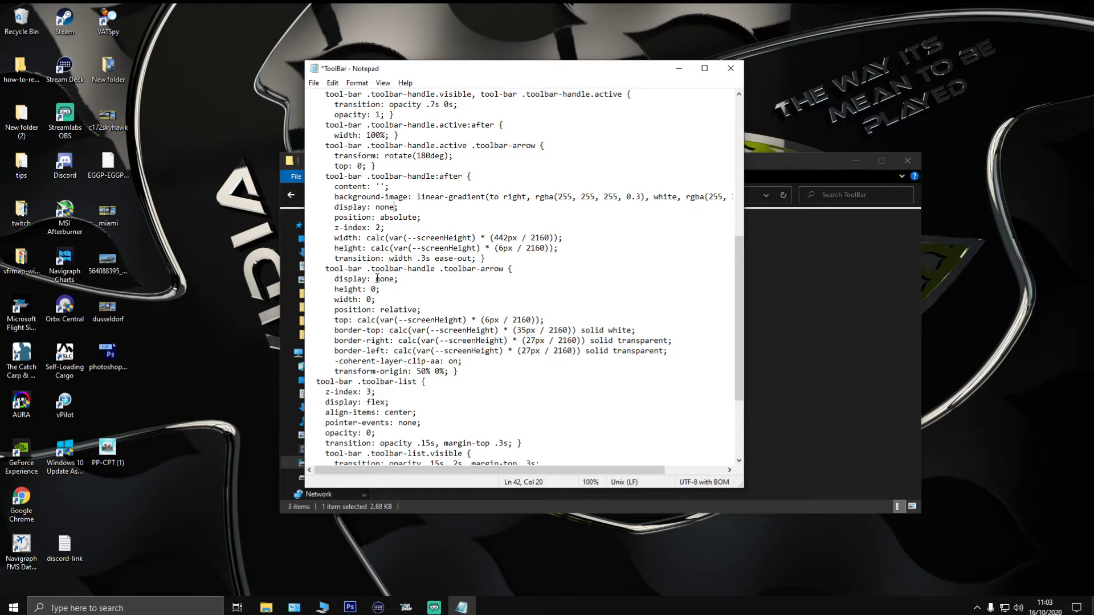
click(400, 279)
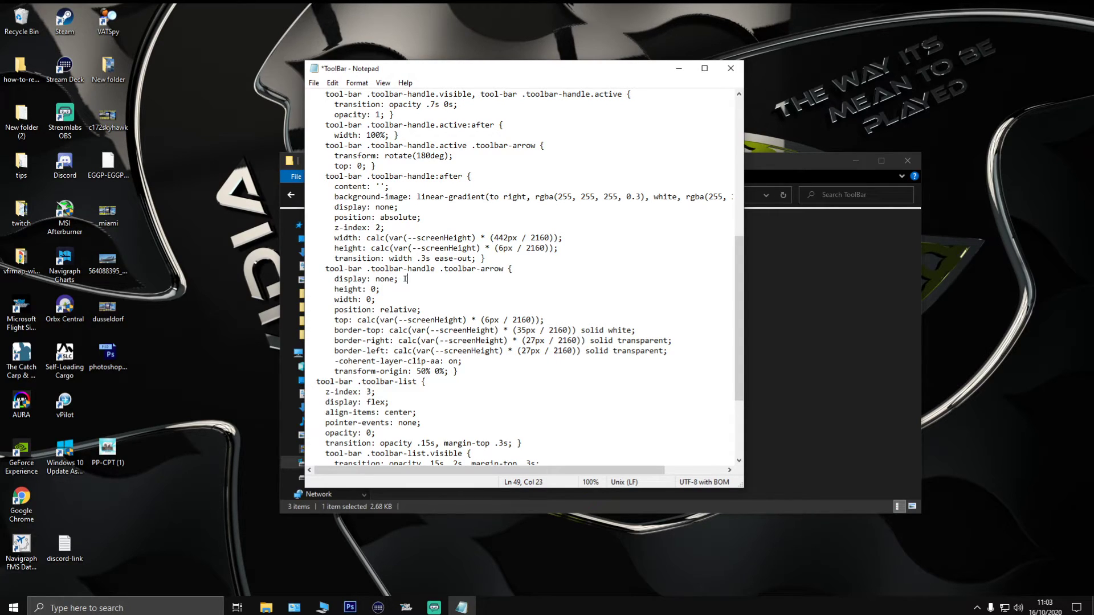
text(NLINE)
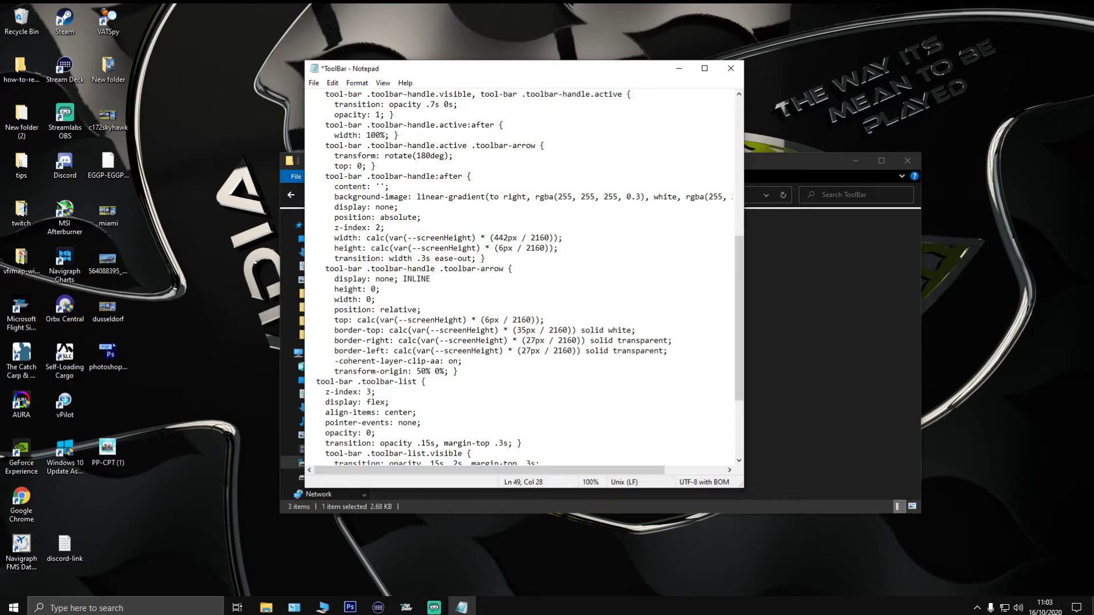
text(-)
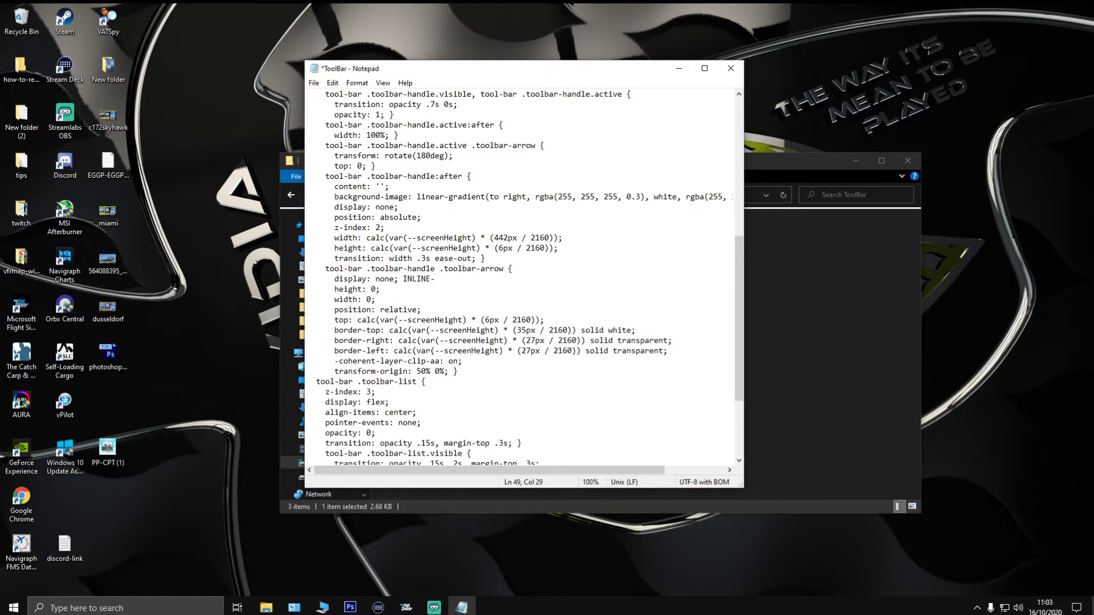
text(BL)
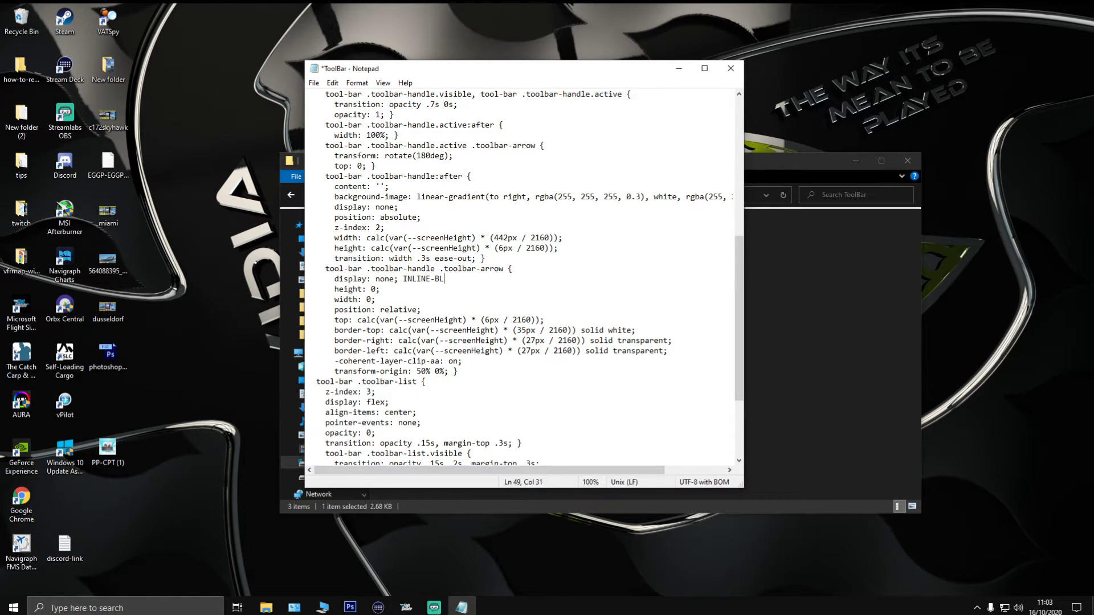
text(OCK)
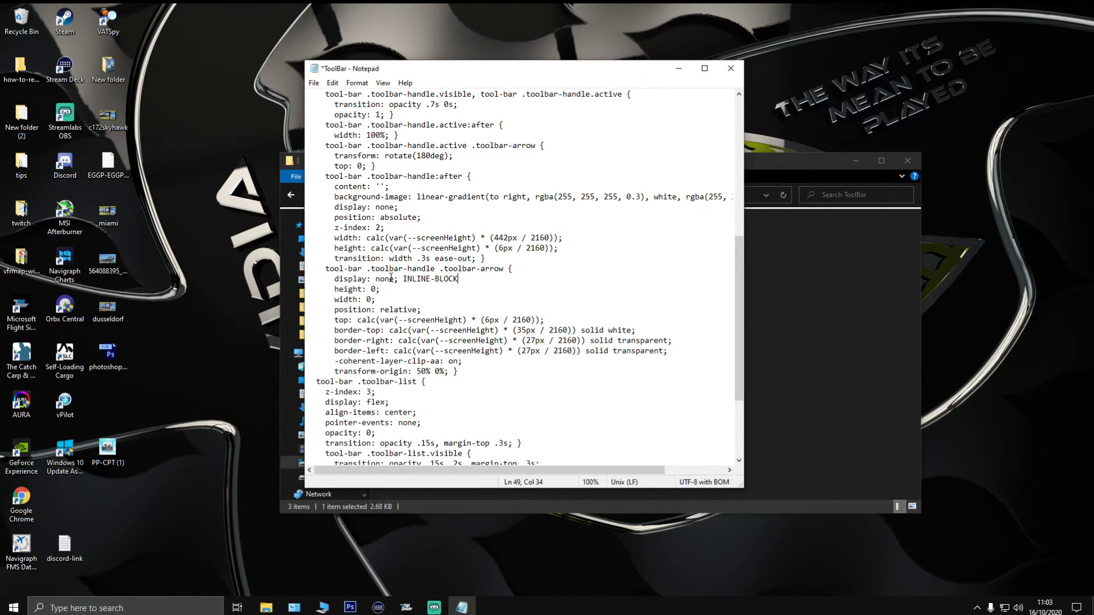
double_click(432, 278)
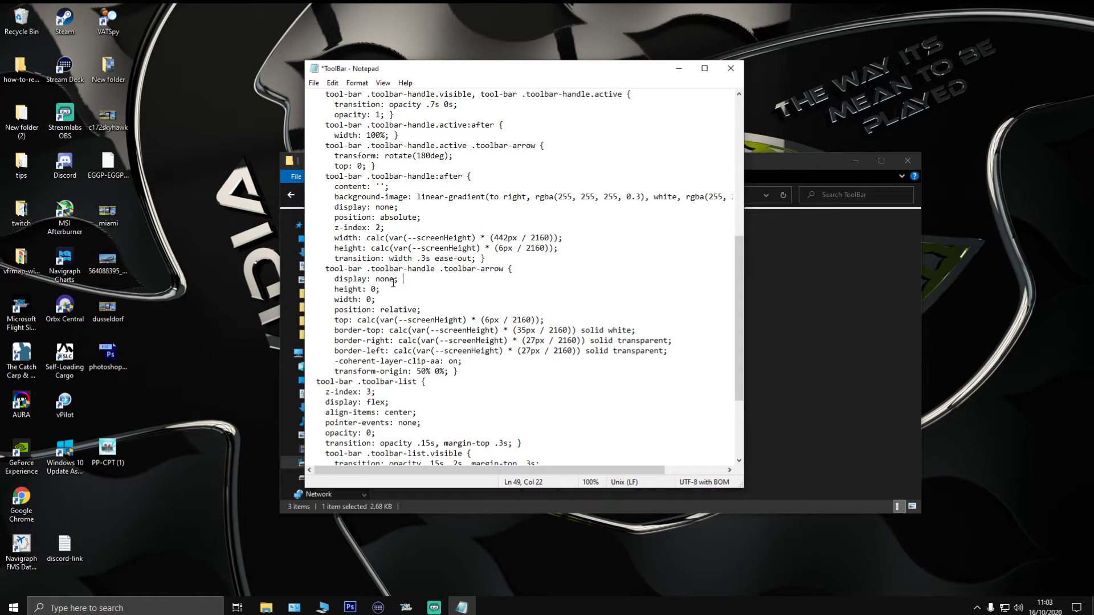
click(314, 83)
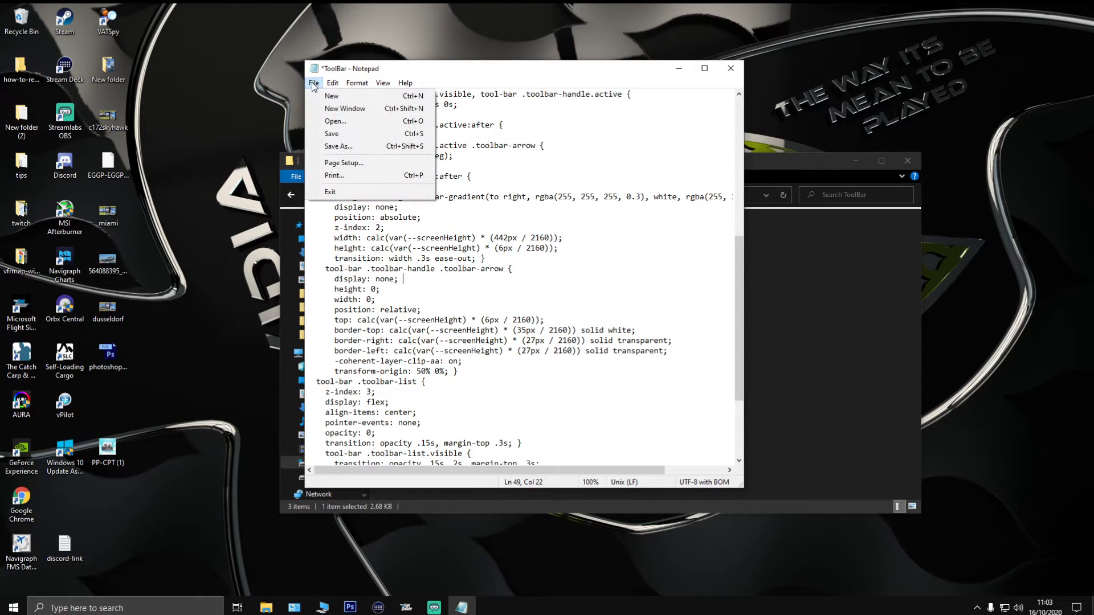
Save ToolBar.css, close Notepad and the ToolBar folder, and return to Flight Simulator
click(331, 133)
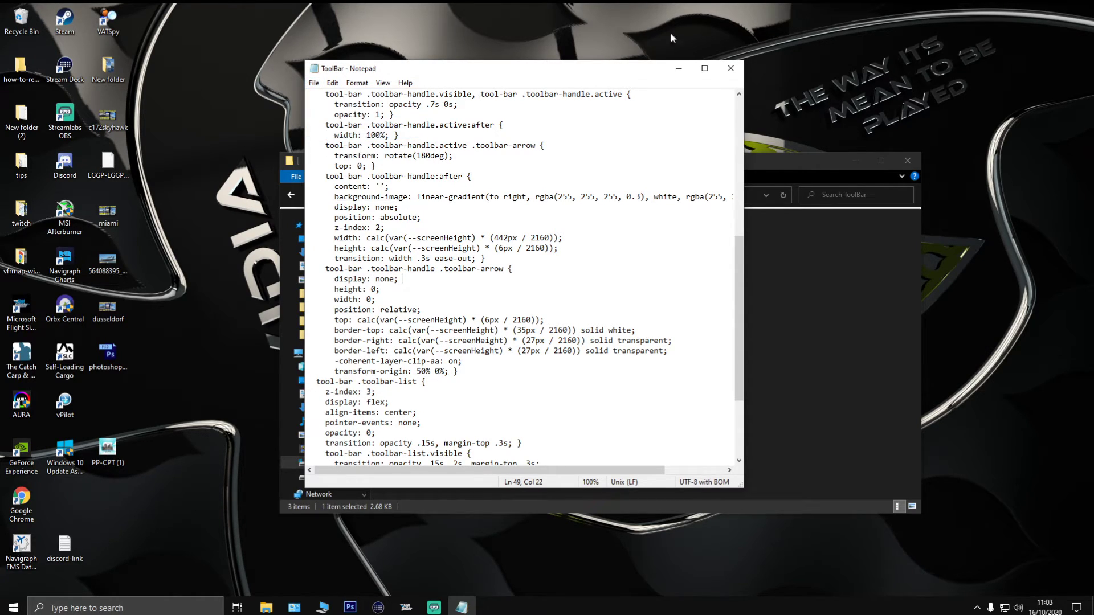
click(730, 67)
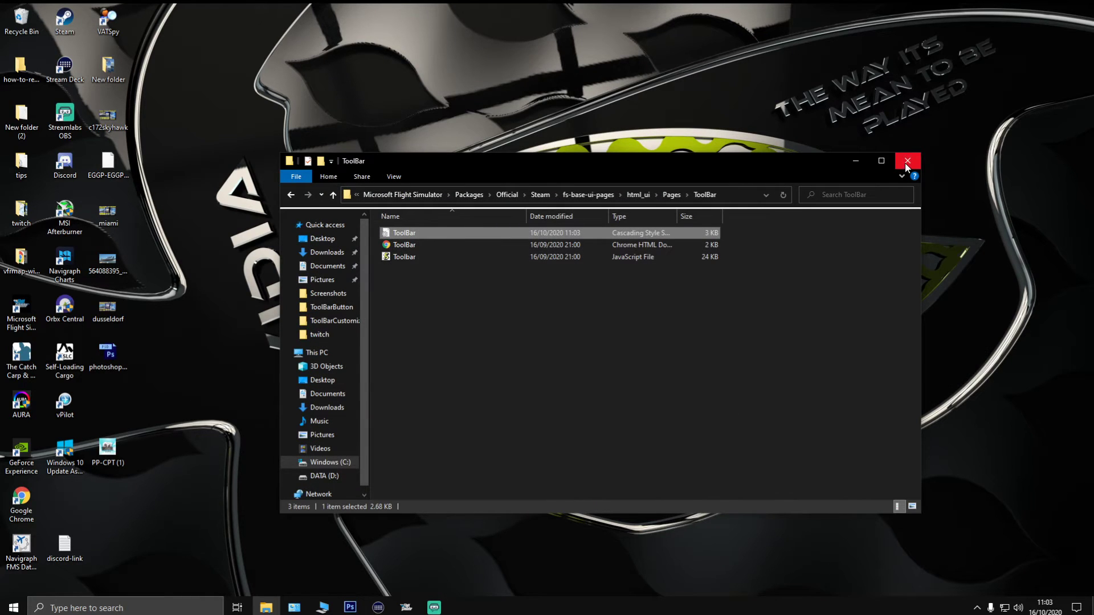
click(907, 160)
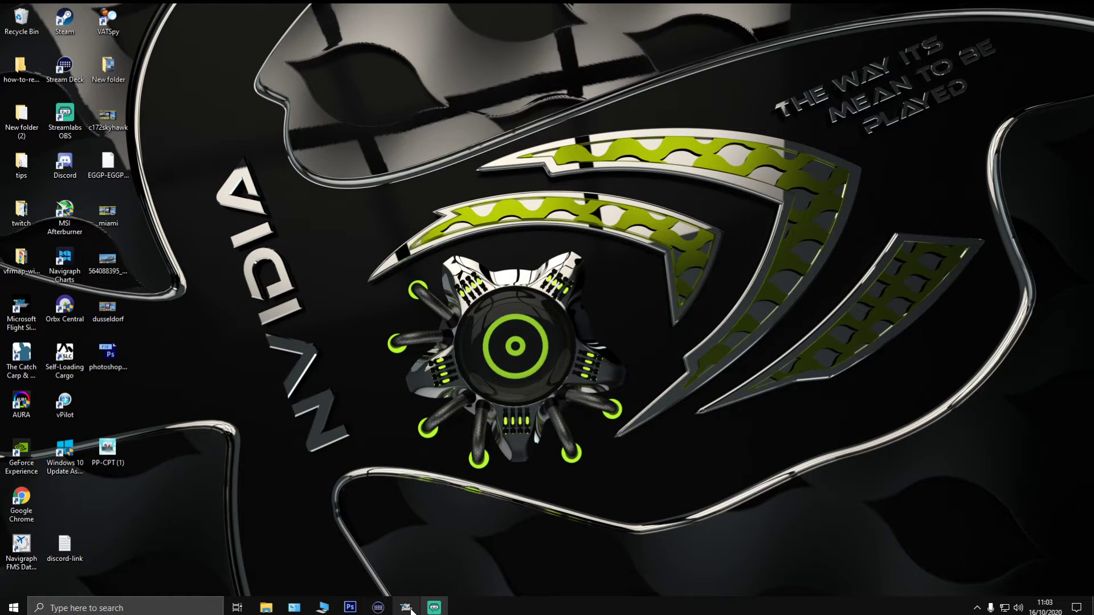
click(433, 605)
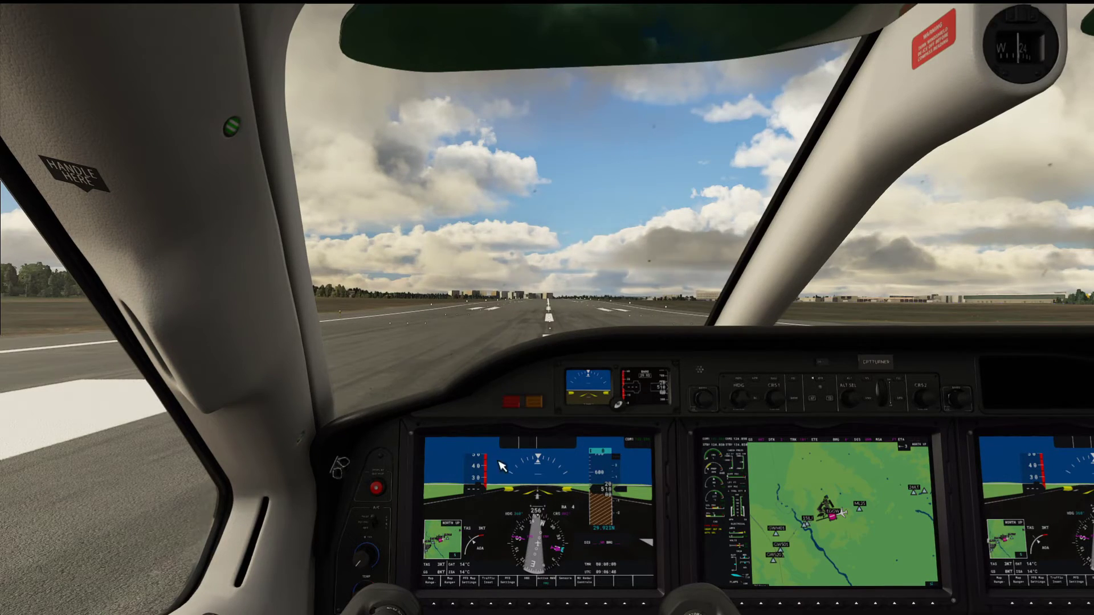
mouse_move(566, 311)
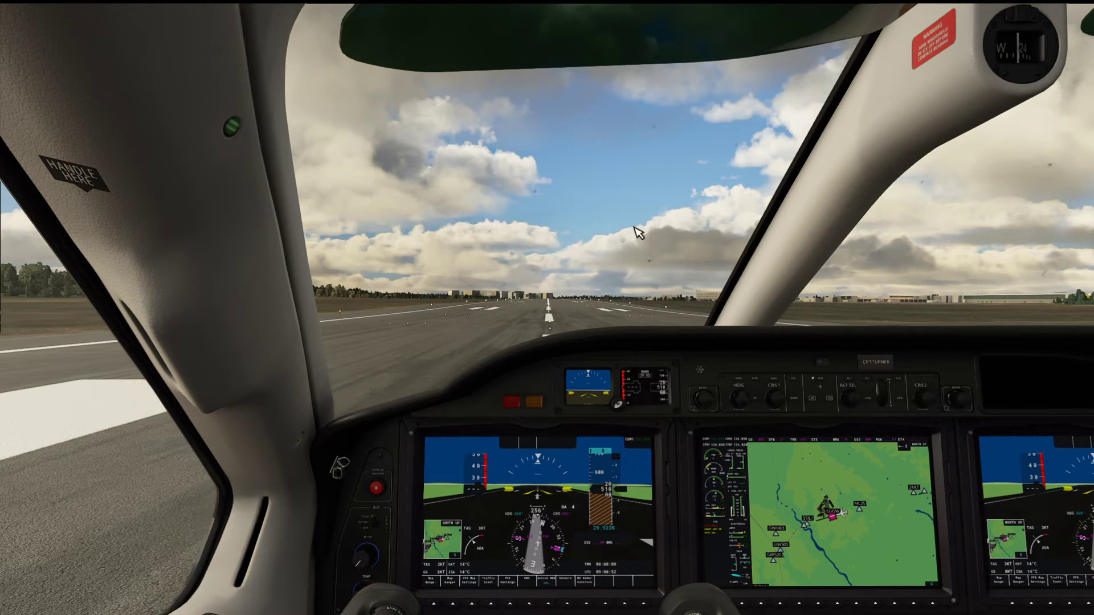
mouse_move(577, 421)
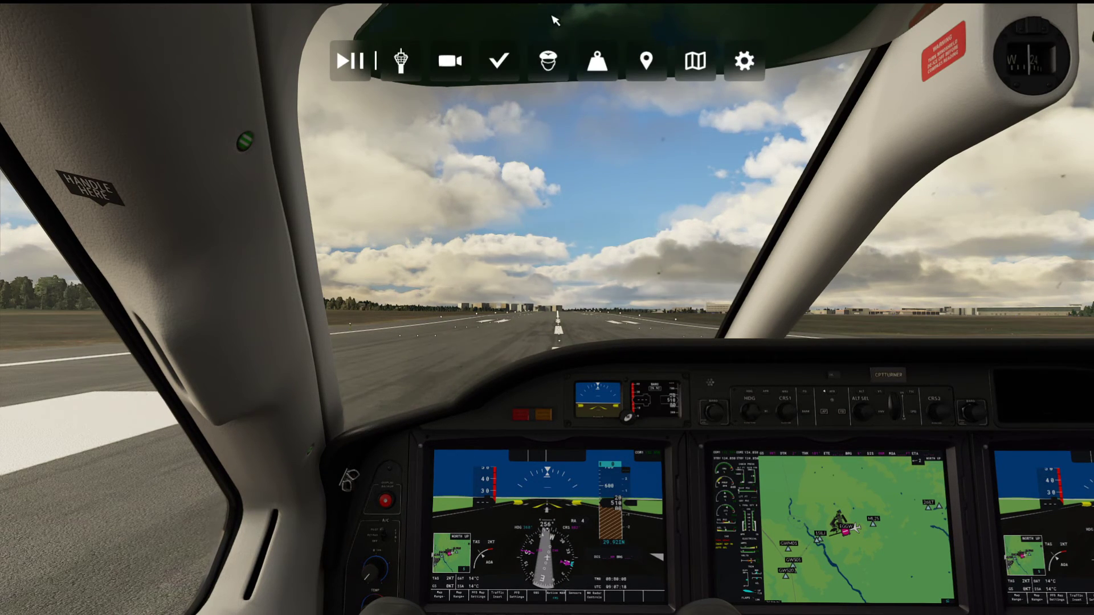
mouse_move(452, 61)
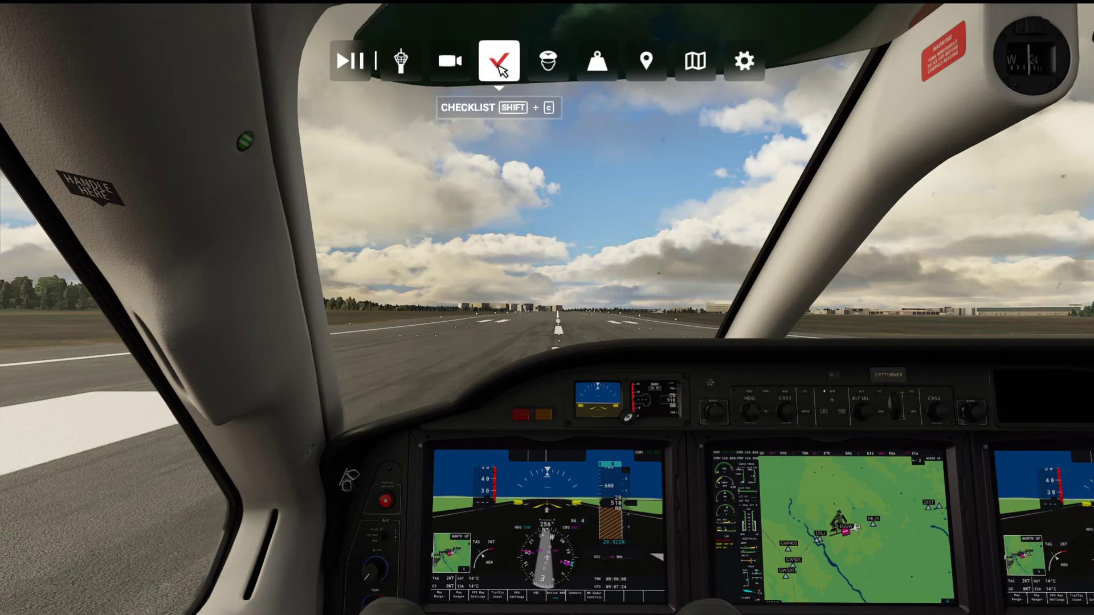
mouse_move(695, 63)
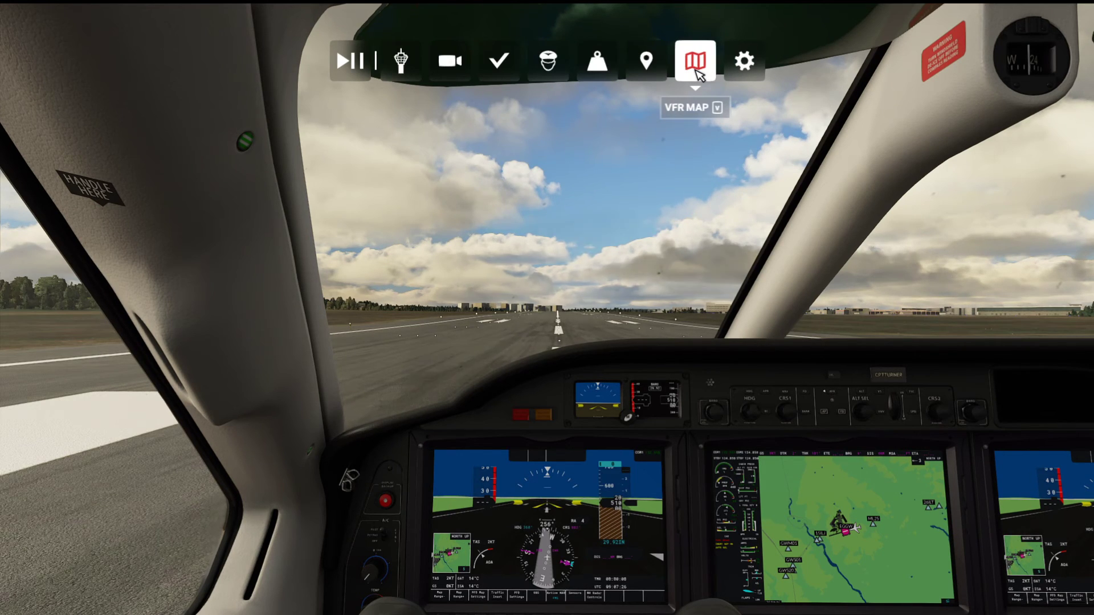
Open the VFR Map from the simulator toolbar, then close the VFR MAP panel
click(693, 61)
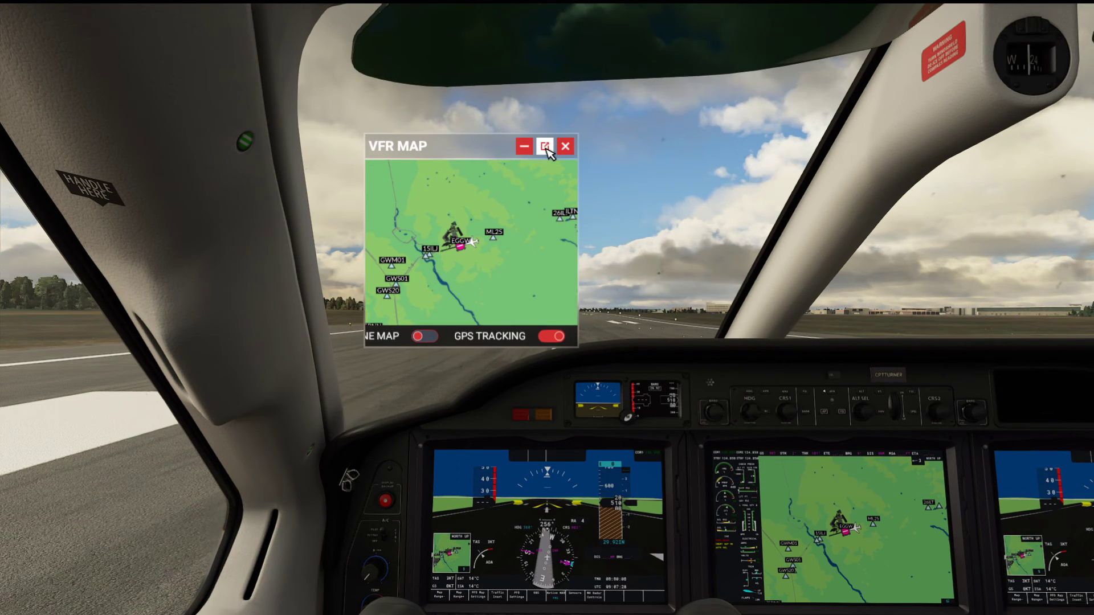
click(544, 147)
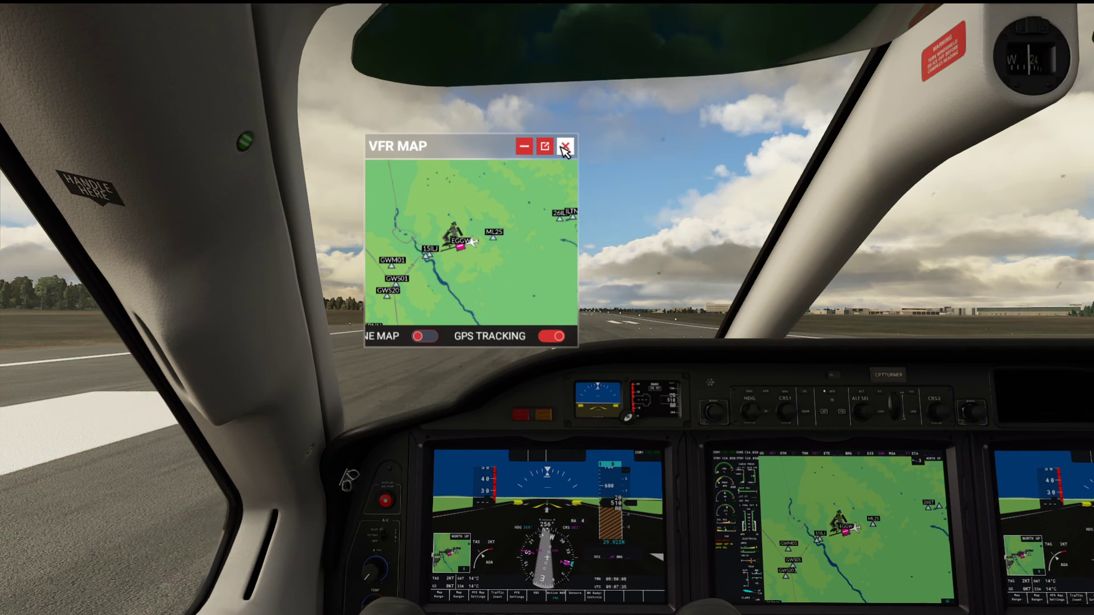
click(565, 145)
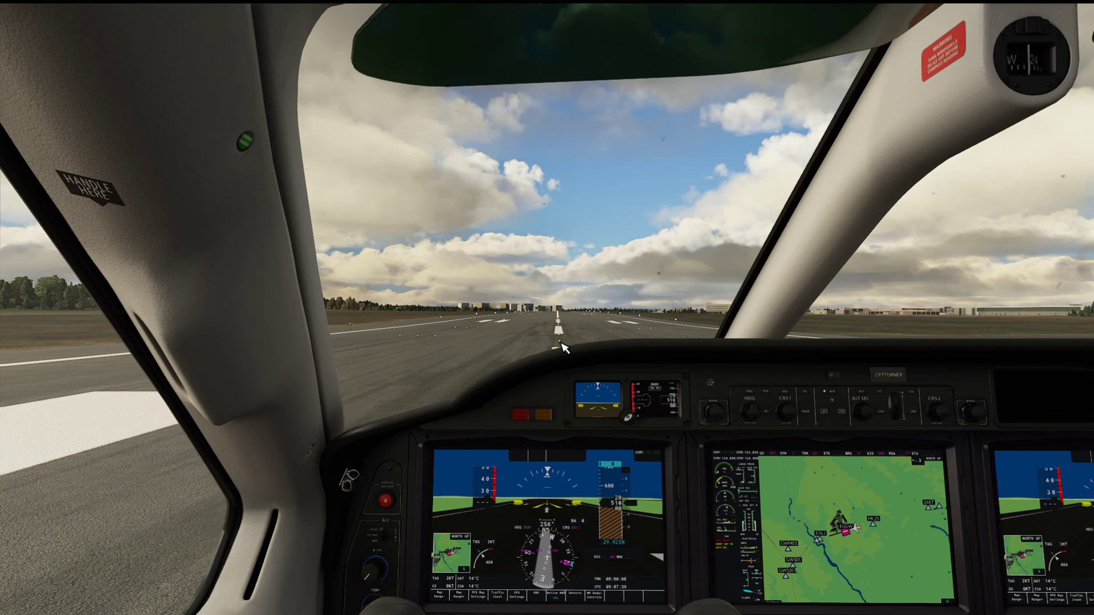
mouse_move(556, 300)
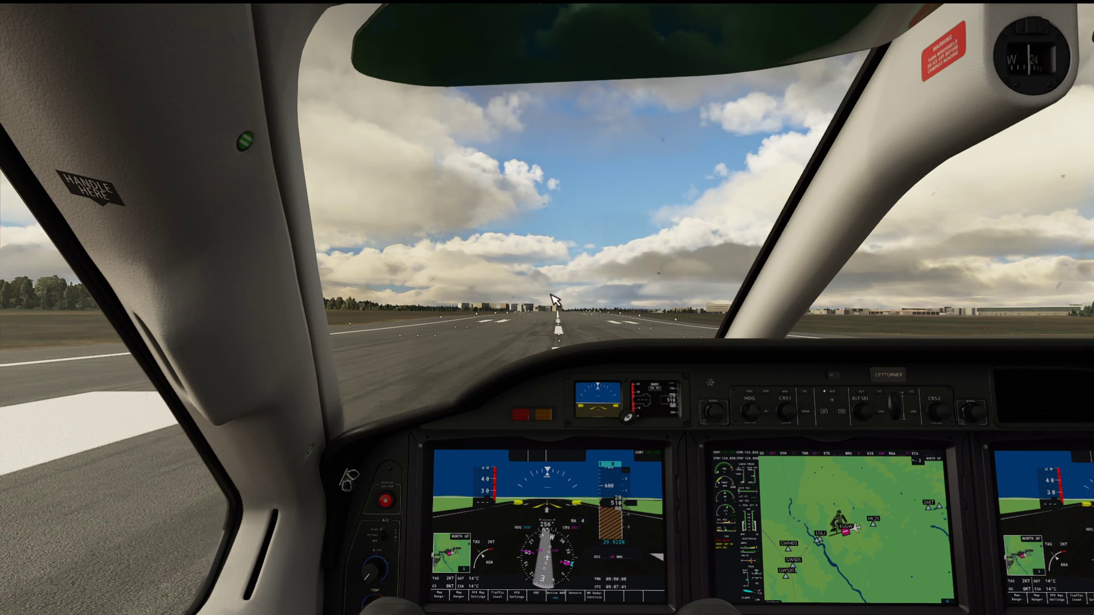
mouse_move(562, 310)
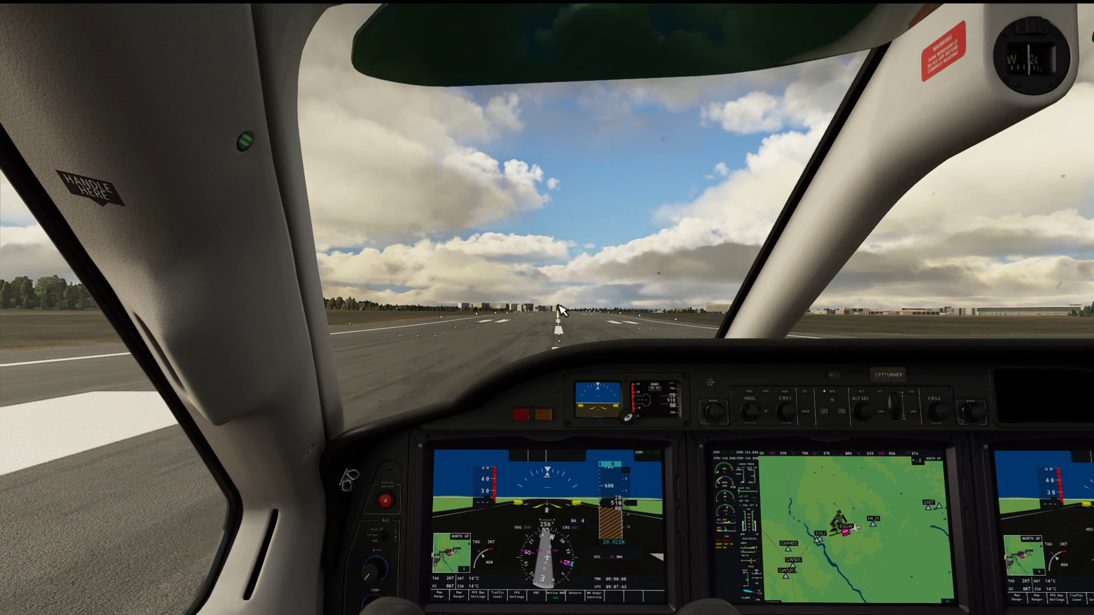